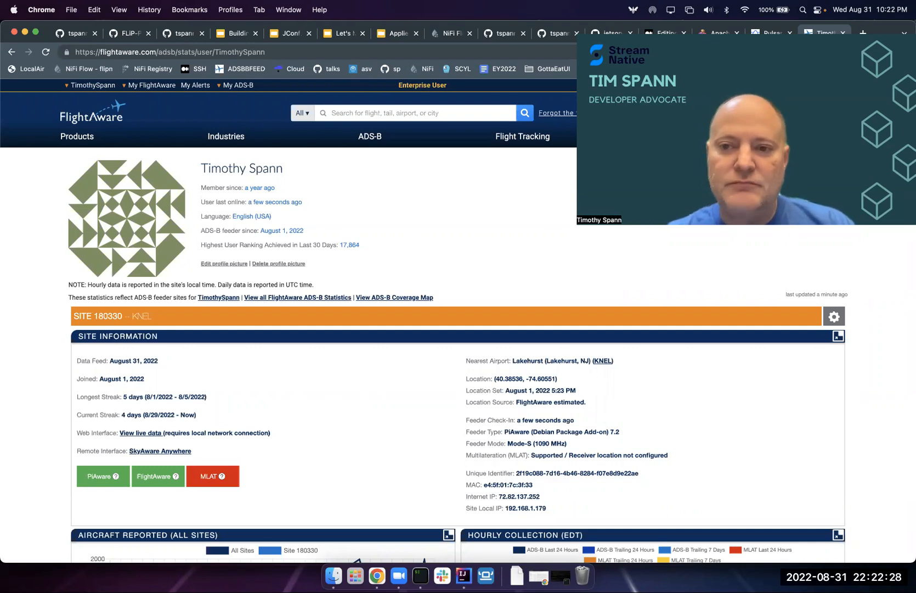
pyautogui.moveTo(426, 290)
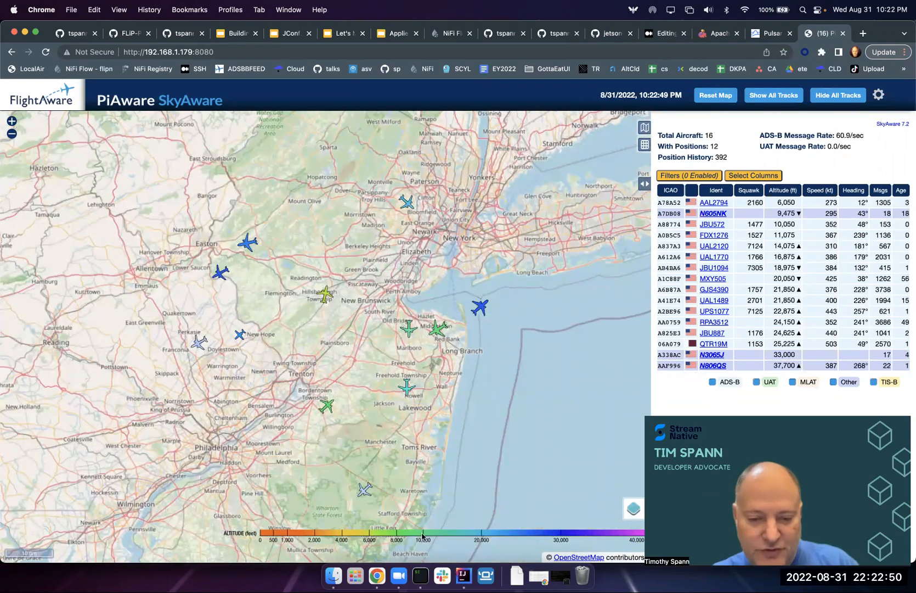
# Compare the terminal's 'Sent aircraft data' output with the live SkyAware aircraft map.
pyautogui.click(419, 576)
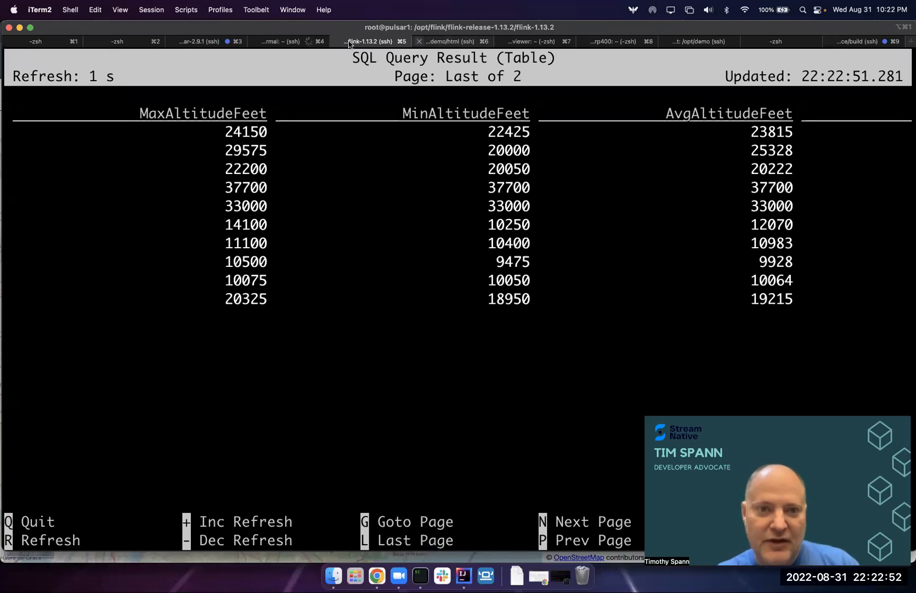
pyautogui.click(286, 41)
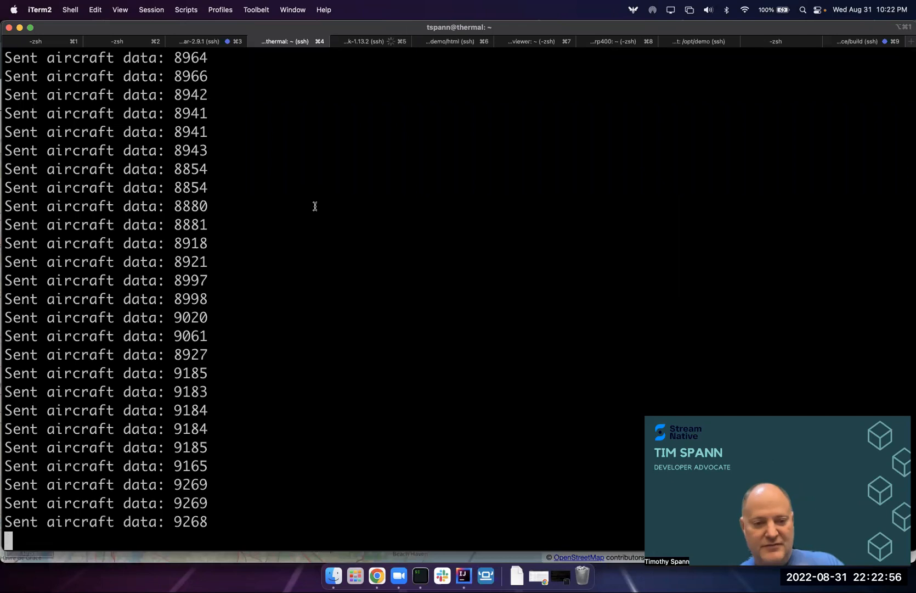
pyautogui.click(378, 575)
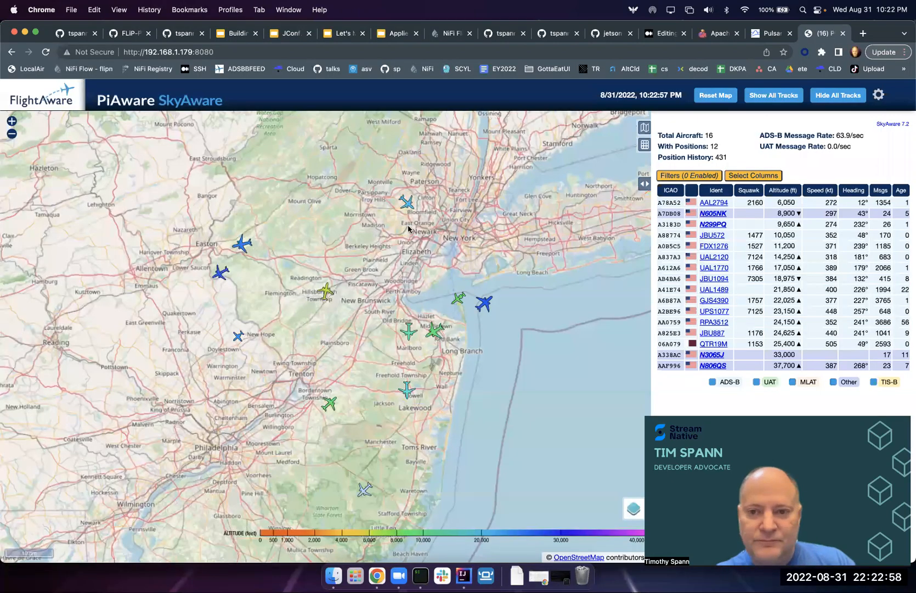
pyautogui.click(420, 576)
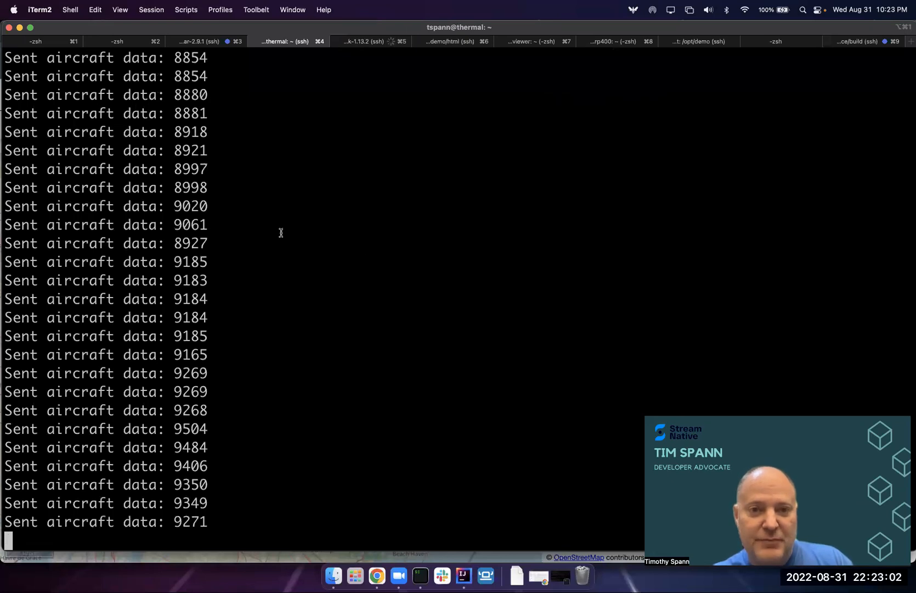
pyautogui.click(376, 575)
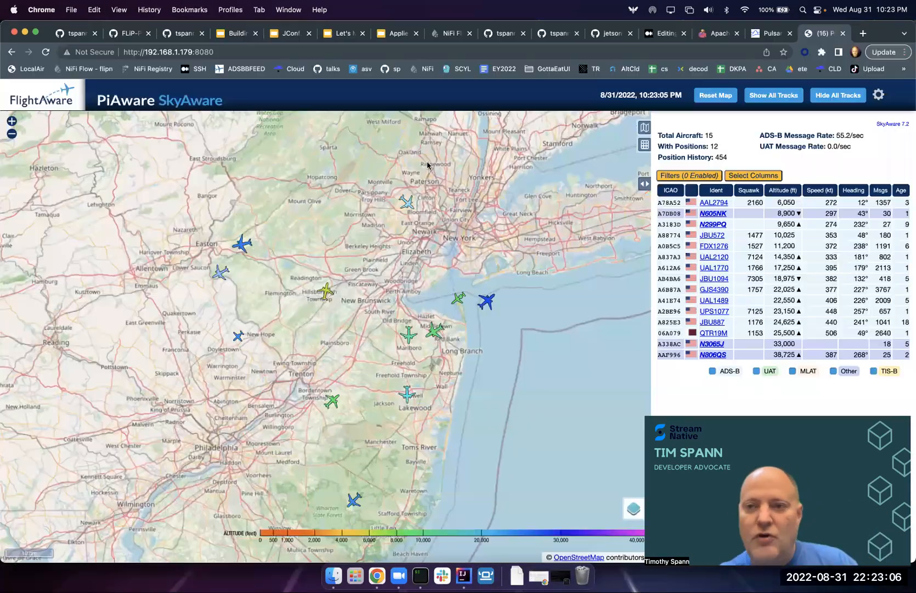
pyautogui.click(770, 33)
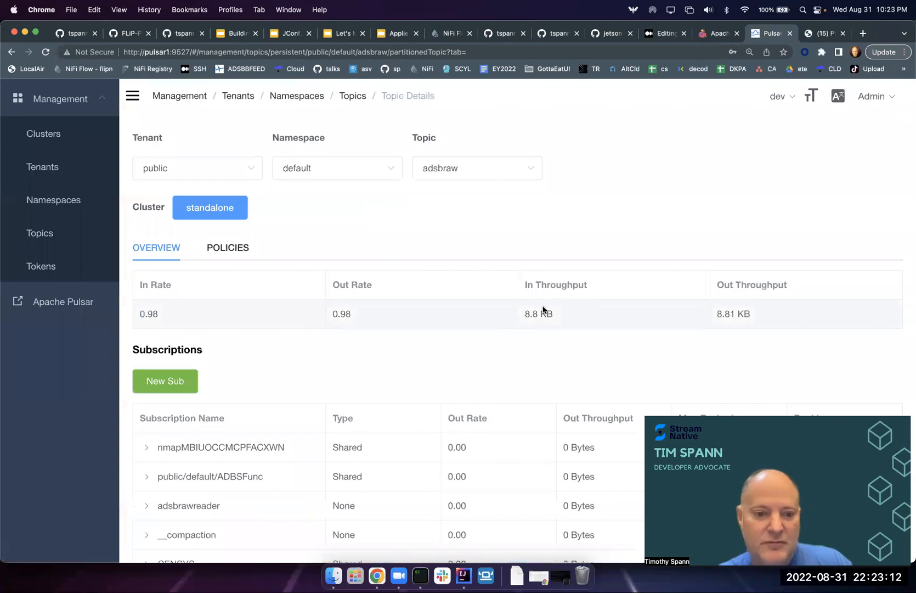
# Review the aircraft topic's 16.28 msg/s rate and exclusive subscription, checking the live map.
pyautogui.scroll(3)
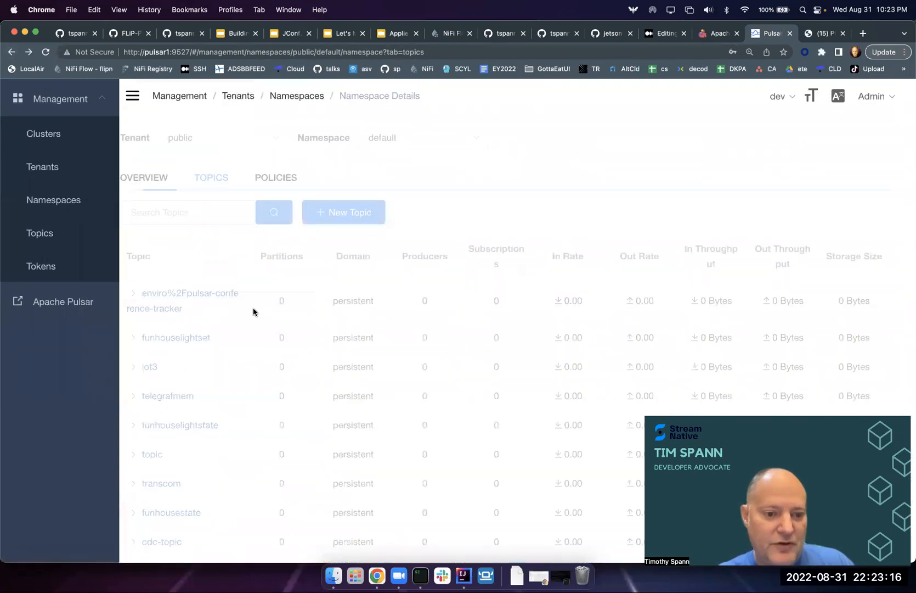
pyautogui.scroll(-3)
pyautogui.write('aircraft')
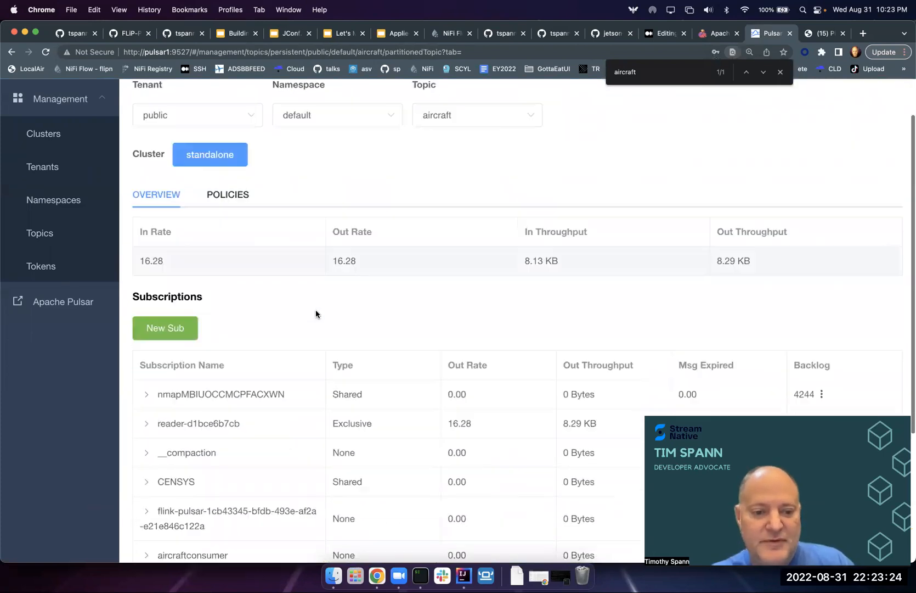
pyautogui.scroll(3)
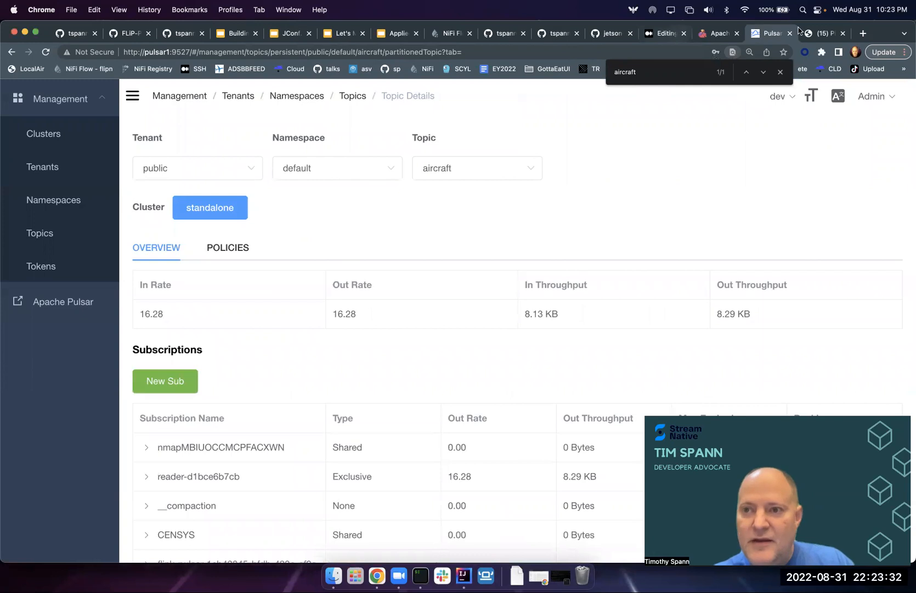
pyautogui.click(824, 33)
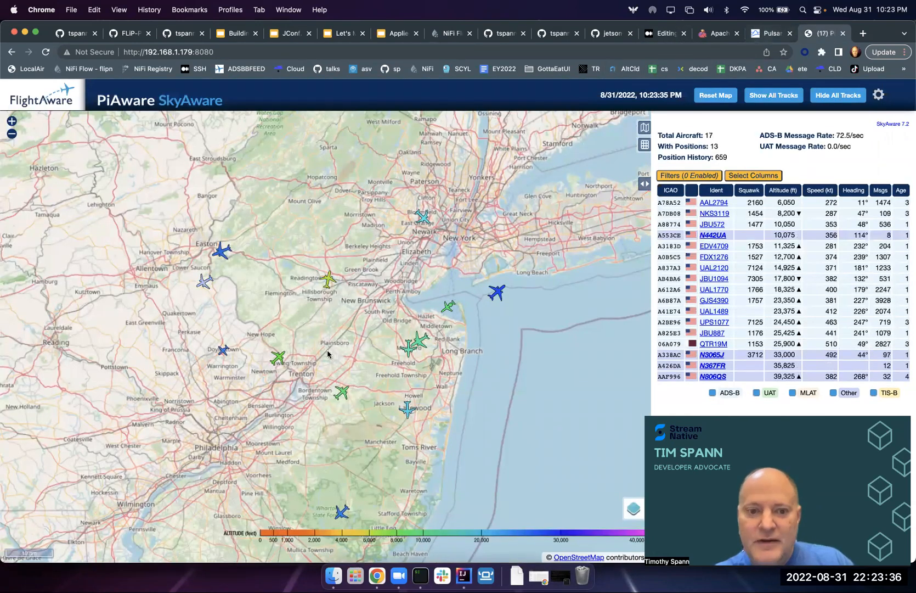
pyautogui.click(770, 34)
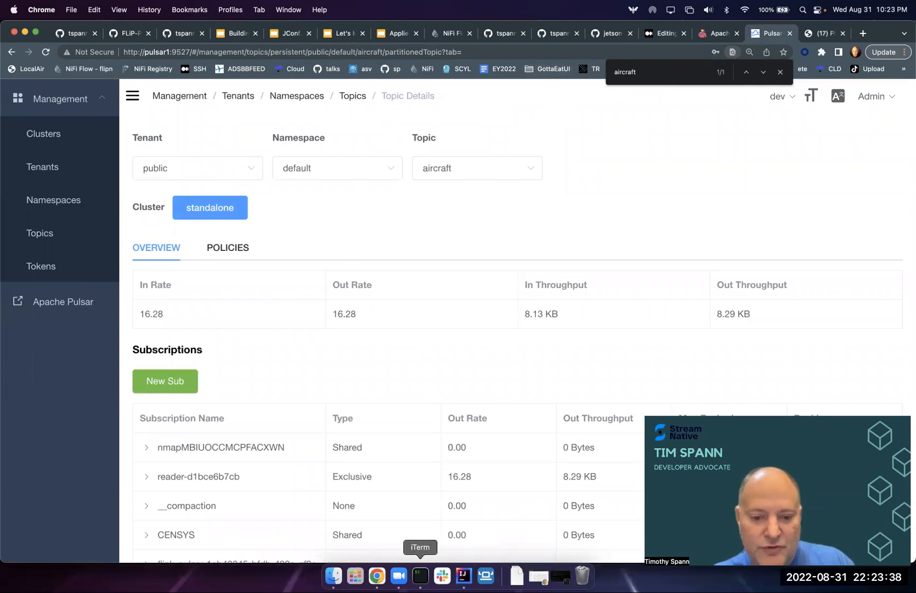
pyautogui.click(464, 577)
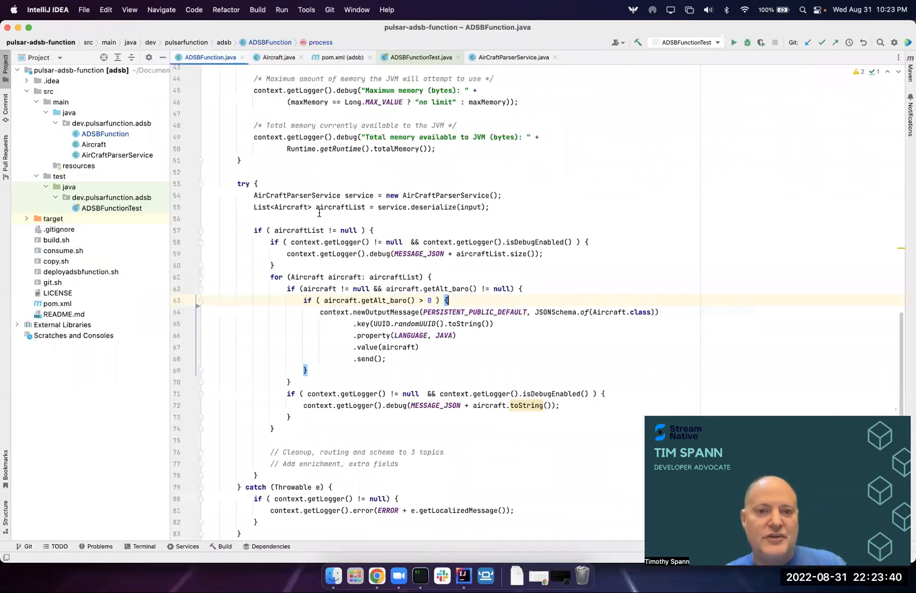
# Scroll ADSBFunction.java and follow the deserialize call into AirCraftParserService.
pyautogui.scroll(3)
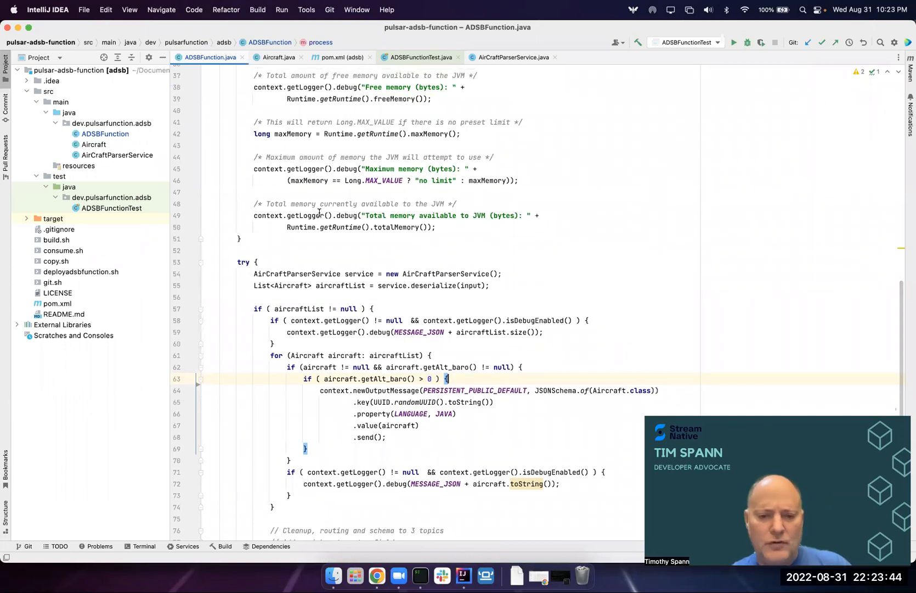
pyautogui.moveTo(367, 278)
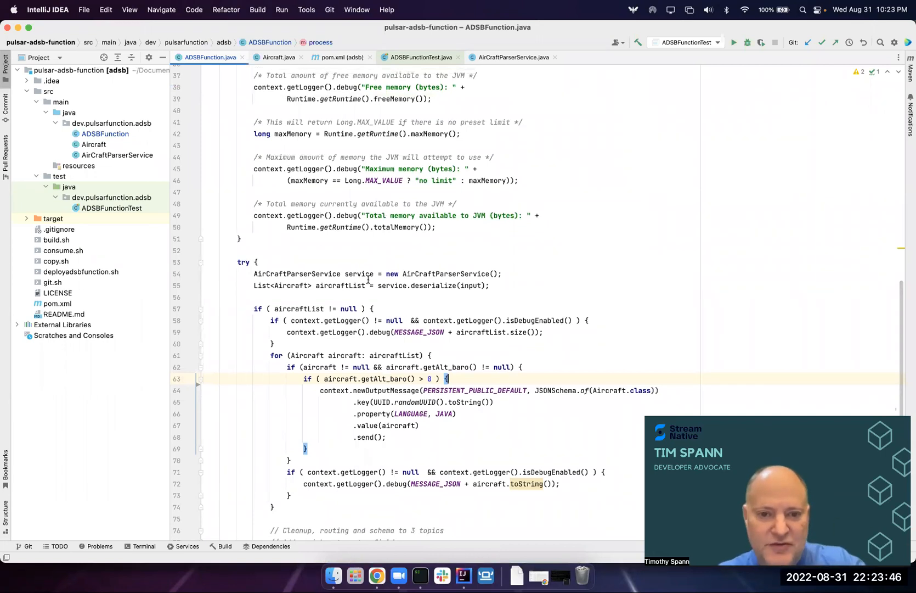
pyautogui.doubleClick(434, 285)
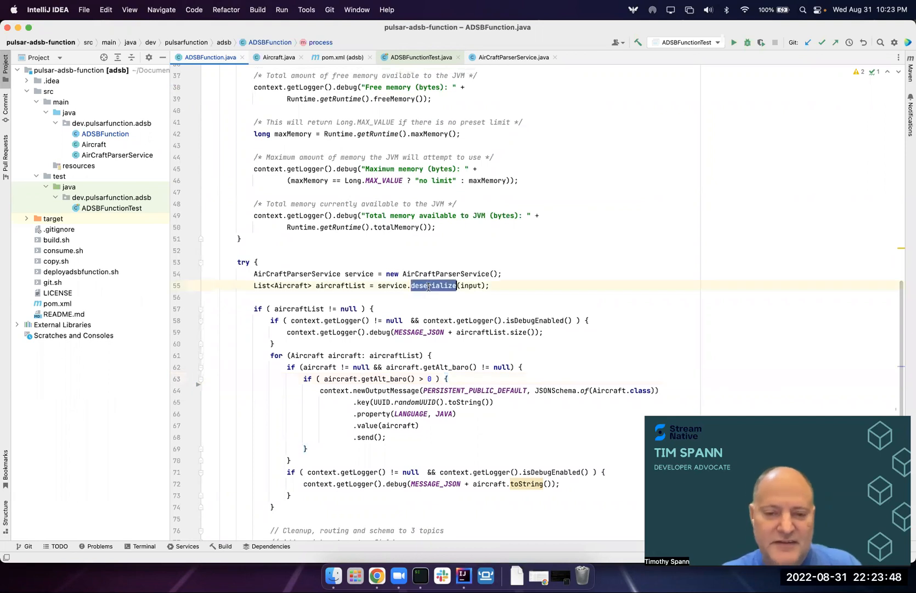
pyautogui.click(511, 56)
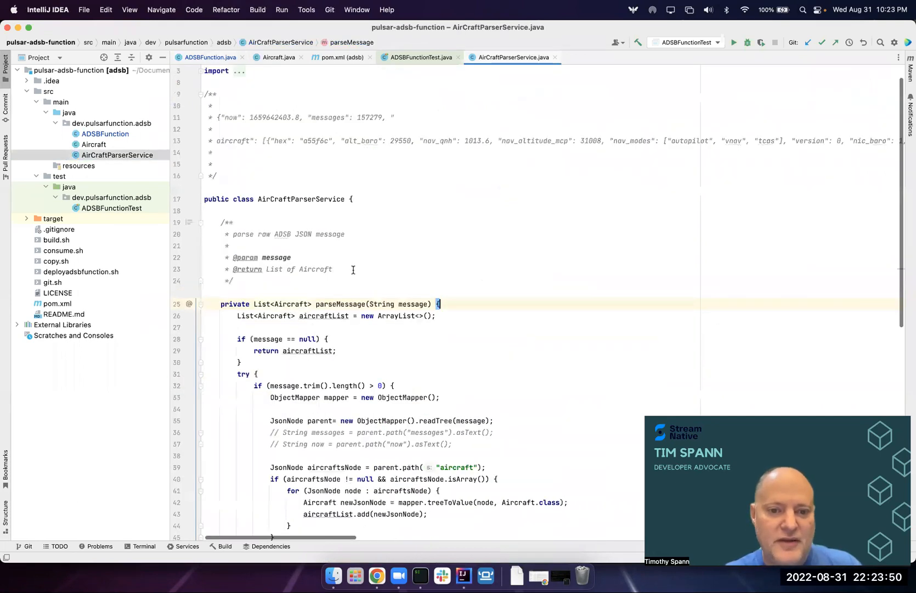
pyautogui.scroll(-3)
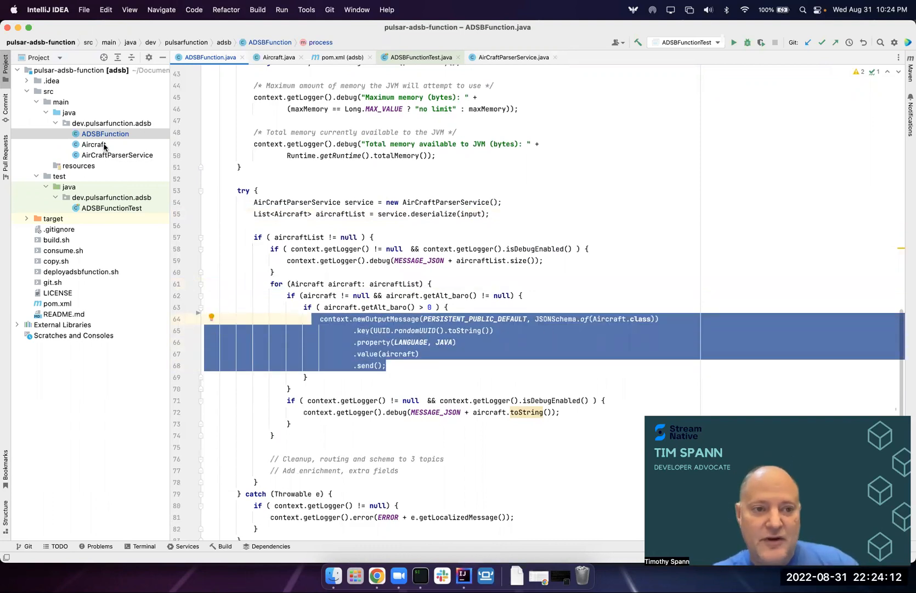
pyautogui.moveTo(133, 163)
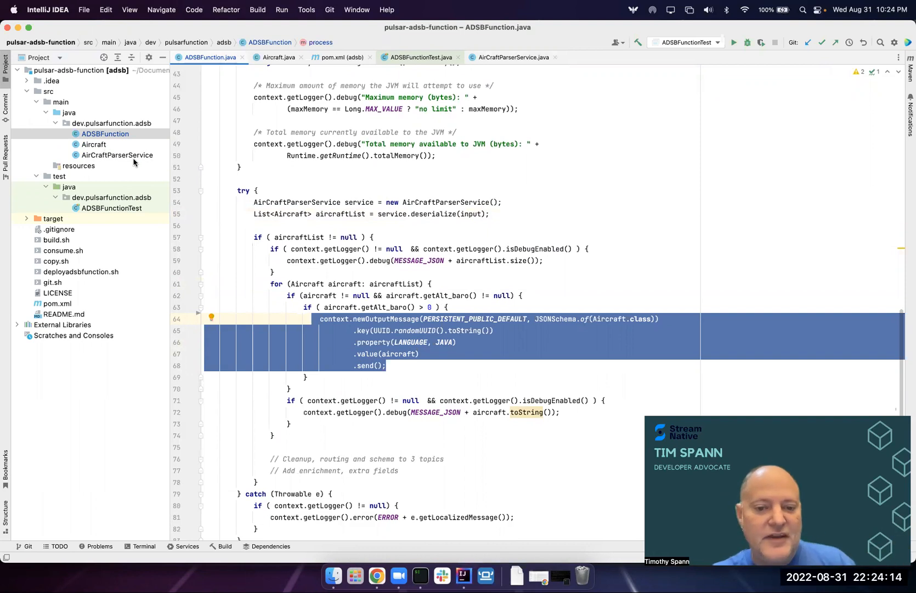
pyautogui.moveTo(109, 176)
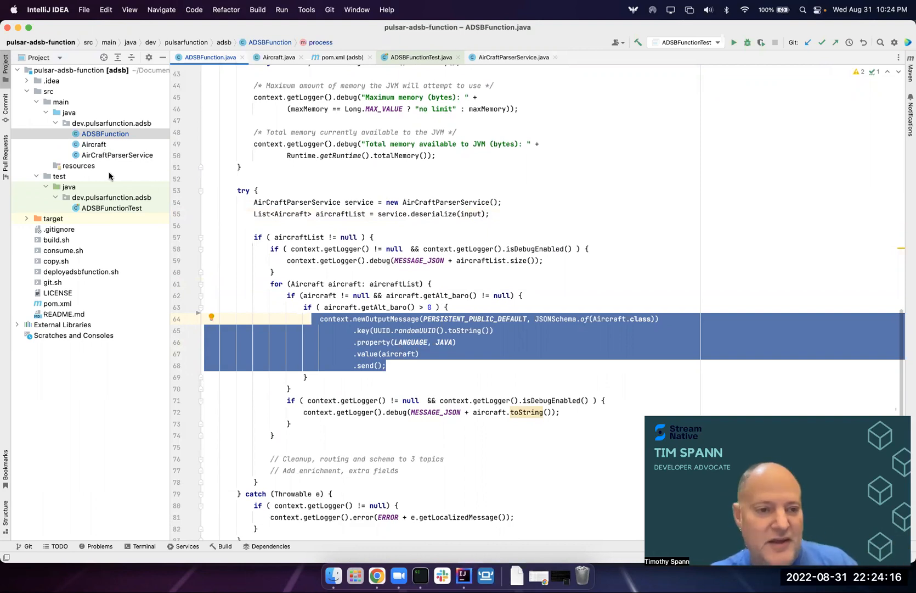
# Open the Aircraft class and scroll through its code.
pyautogui.click(277, 57)
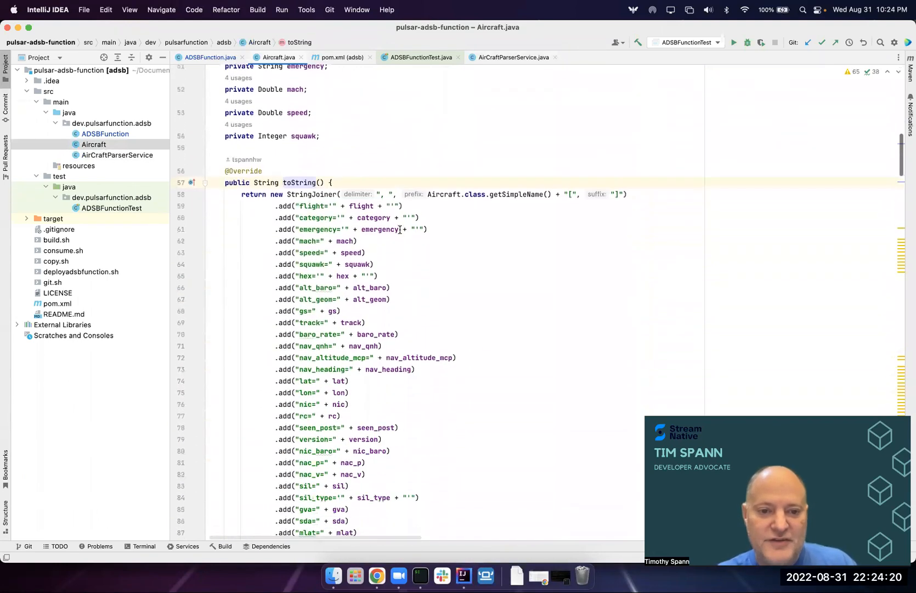
pyautogui.scroll(-3)
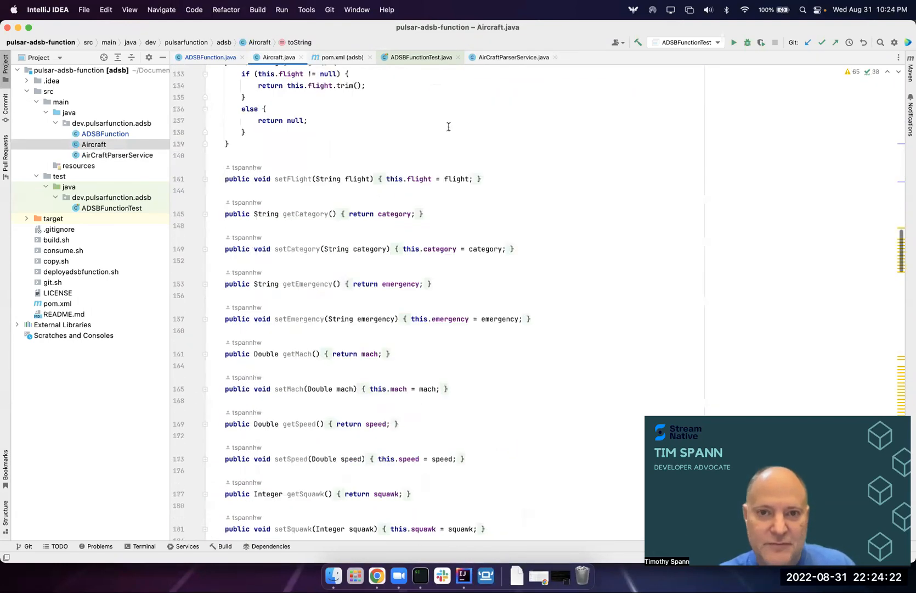
pyautogui.click(378, 576)
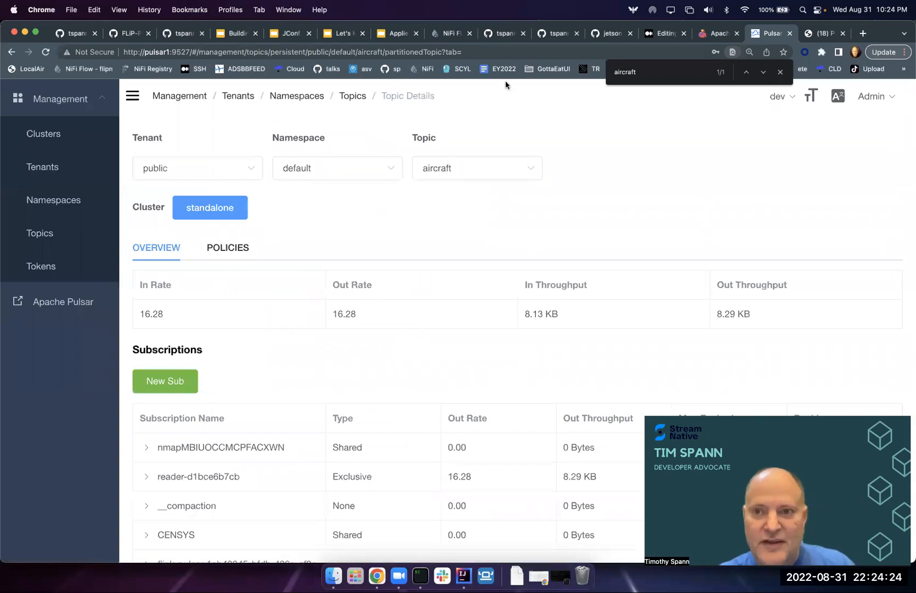
# Inspect the collect job's GroupAggregate operator and its subtasks, receiving 217 KB.
pyautogui.click(718, 34)
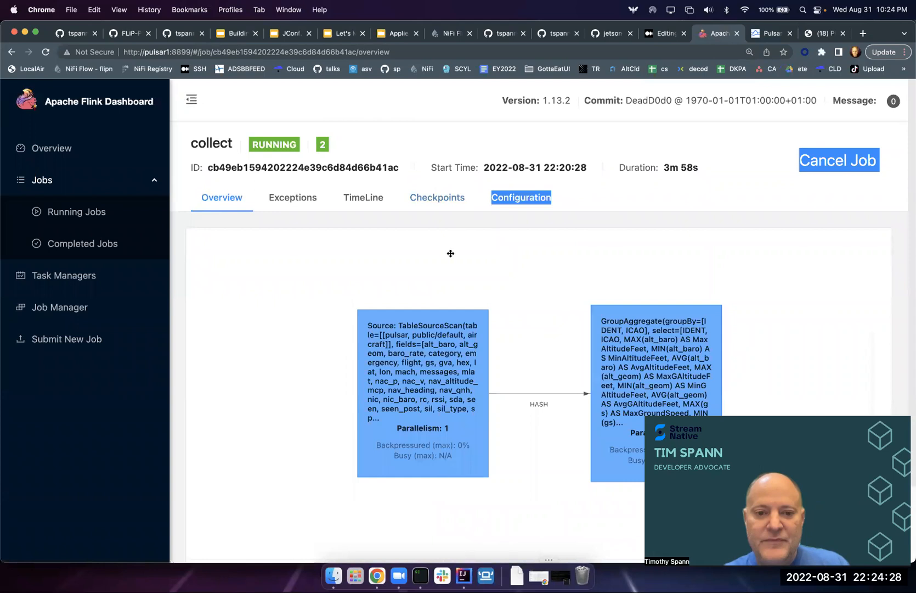
pyautogui.click(422, 392)
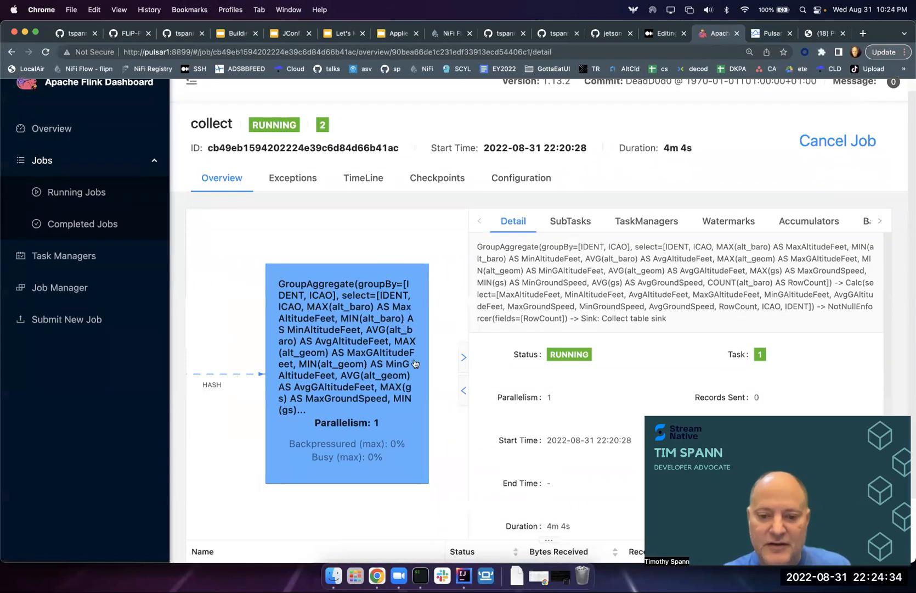
pyautogui.scroll(-3)
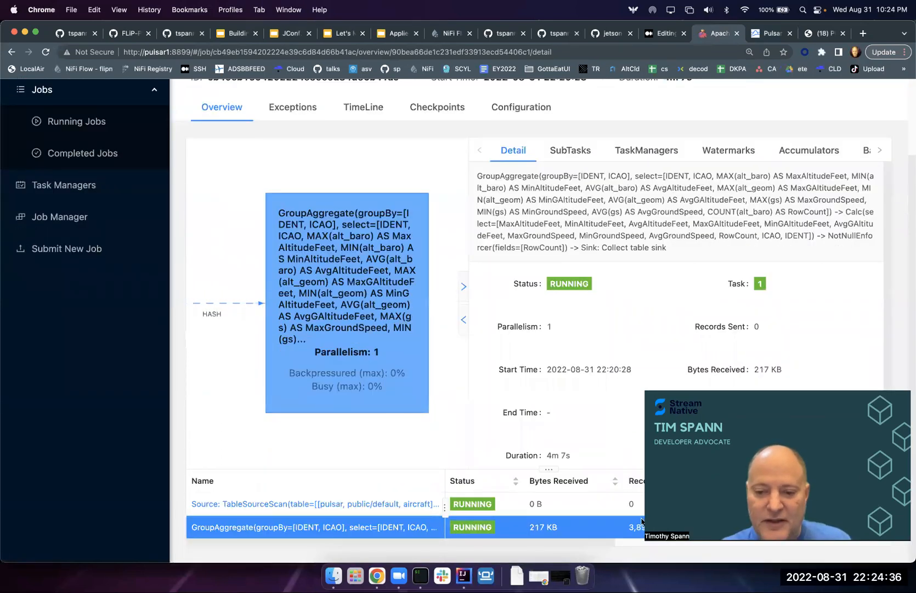
pyautogui.moveTo(614, 120)
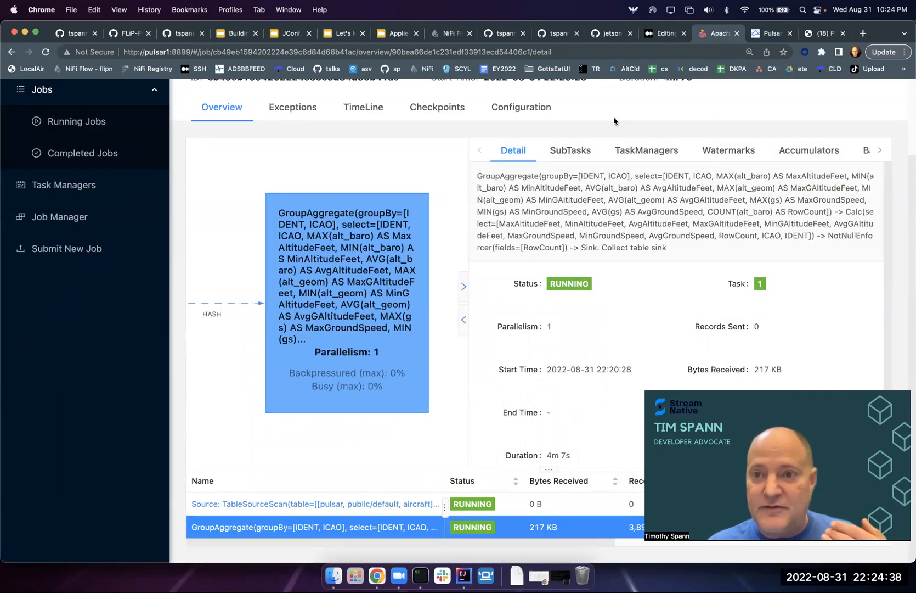
pyautogui.moveTo(442, 577)
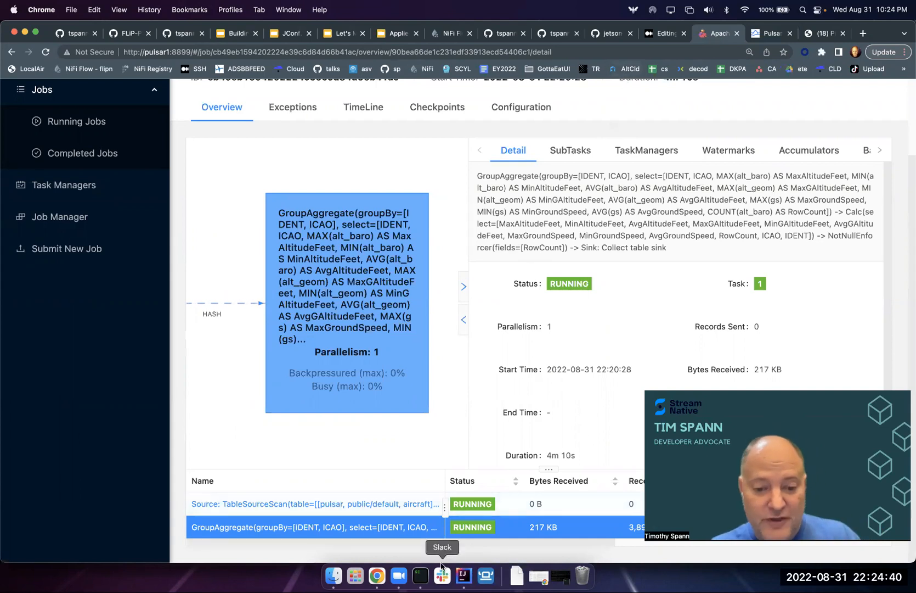
pyautogui.click(420, 576)
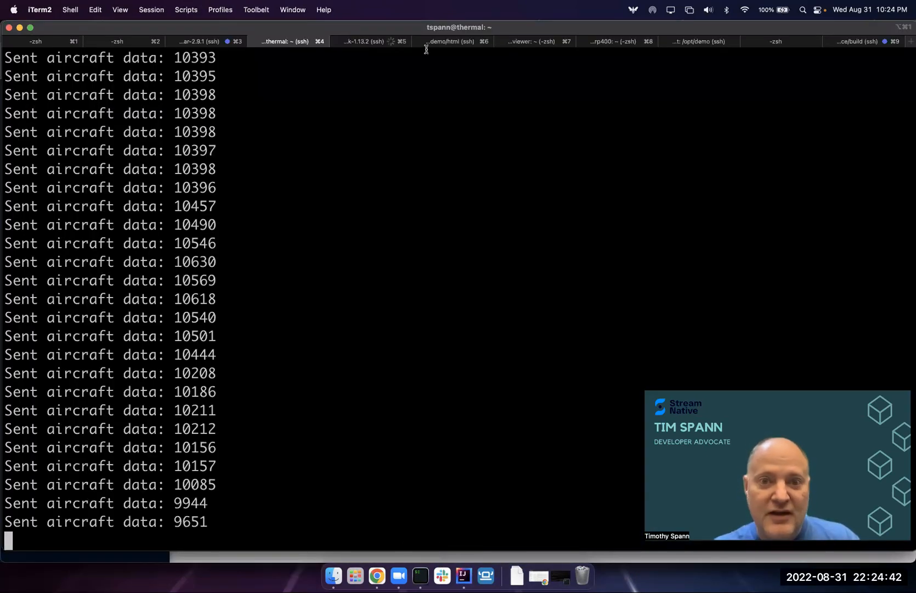
# Exit the aggregate query results with Q in the flink-1.13.2 session.
pyautogui.click(371, 42)
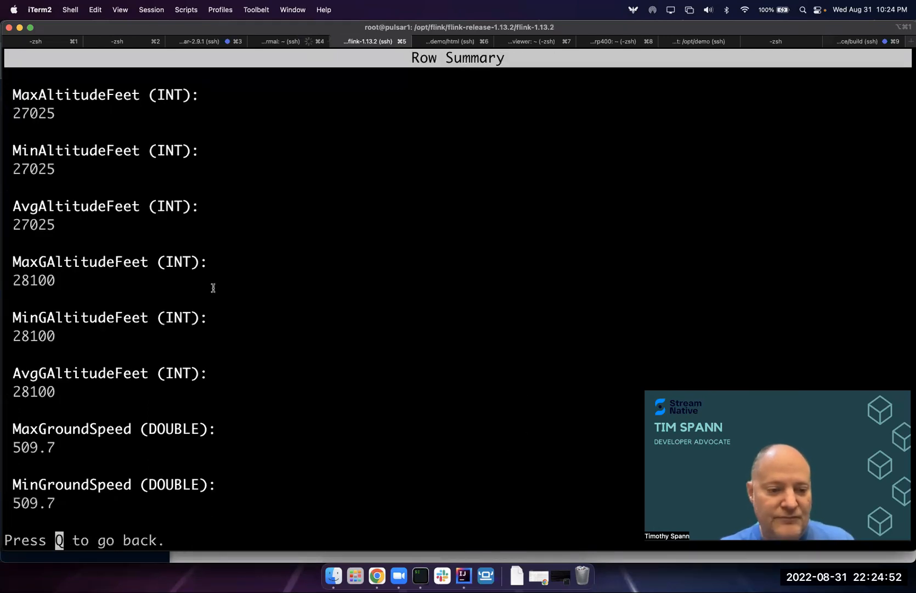
pyautogui.press('q')
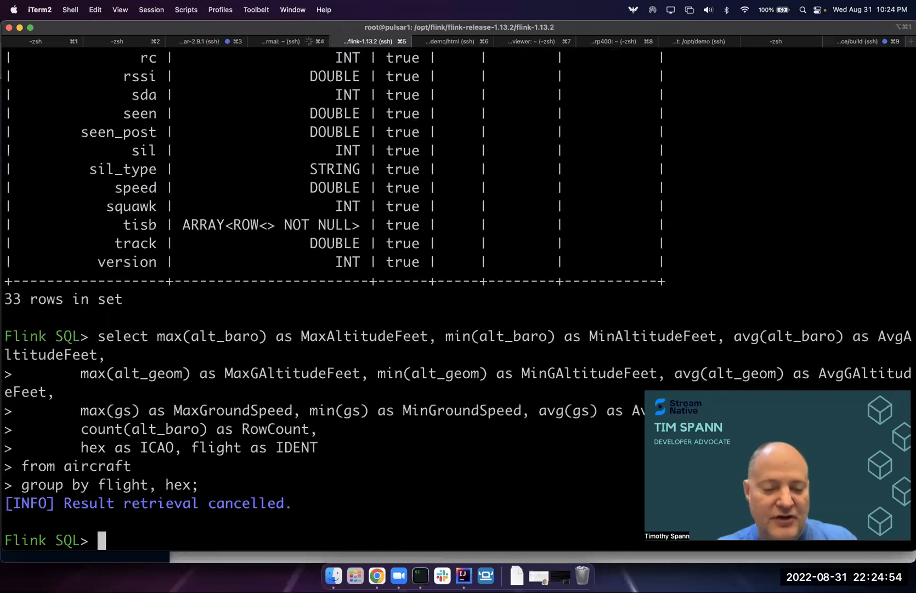
pyautogui.moveTo(91, 317)
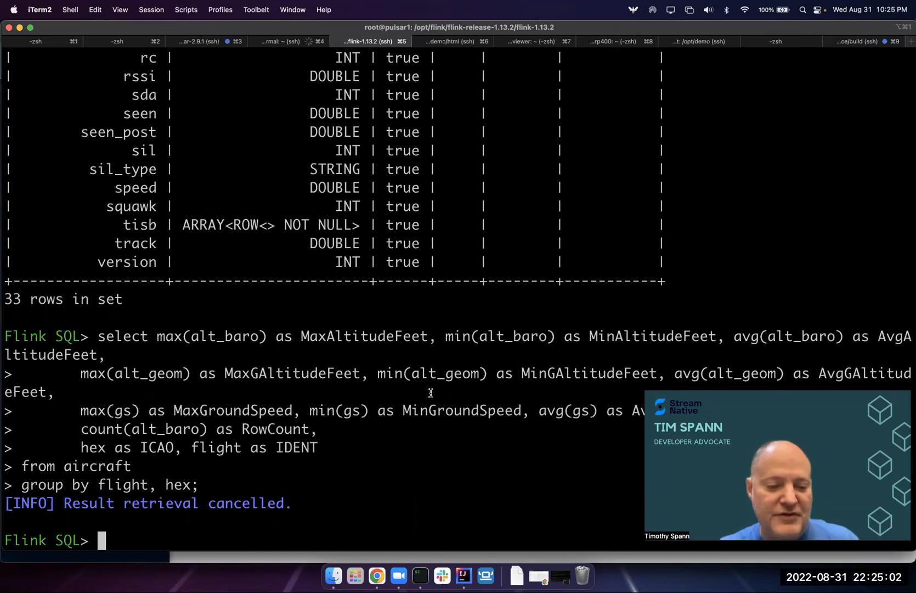
pyautogui.click(376, 576)
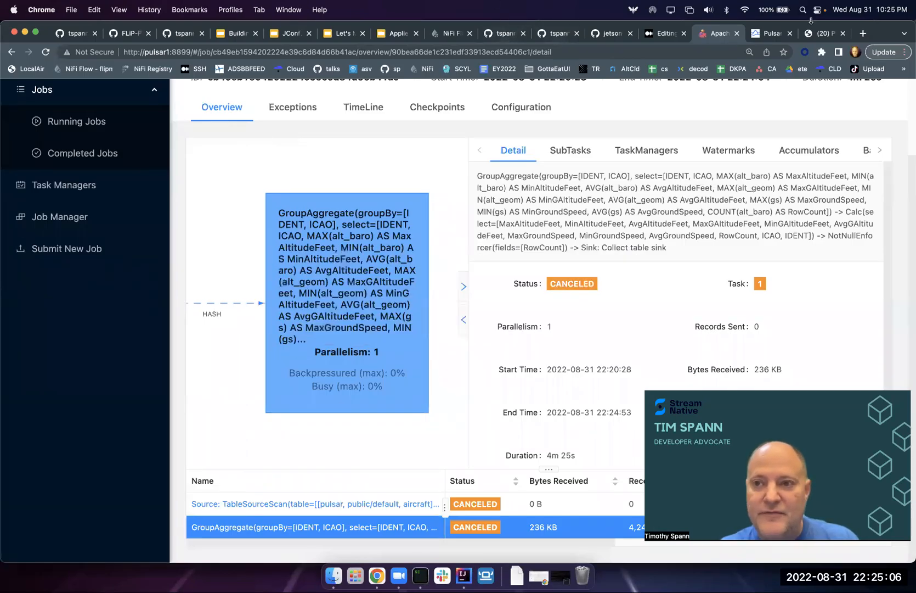
pyautogui.rightClick(409, 138)
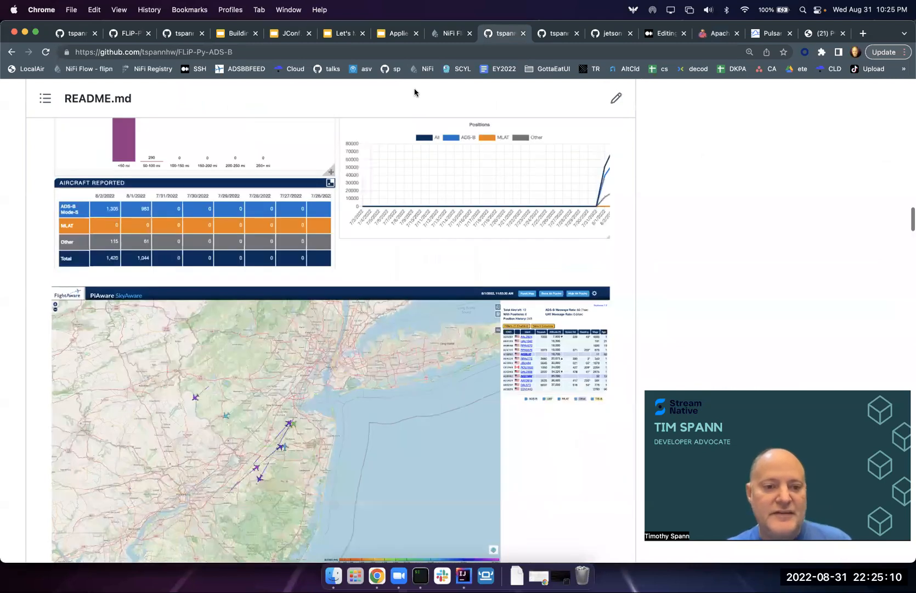
pyautogui.scroll(-3)
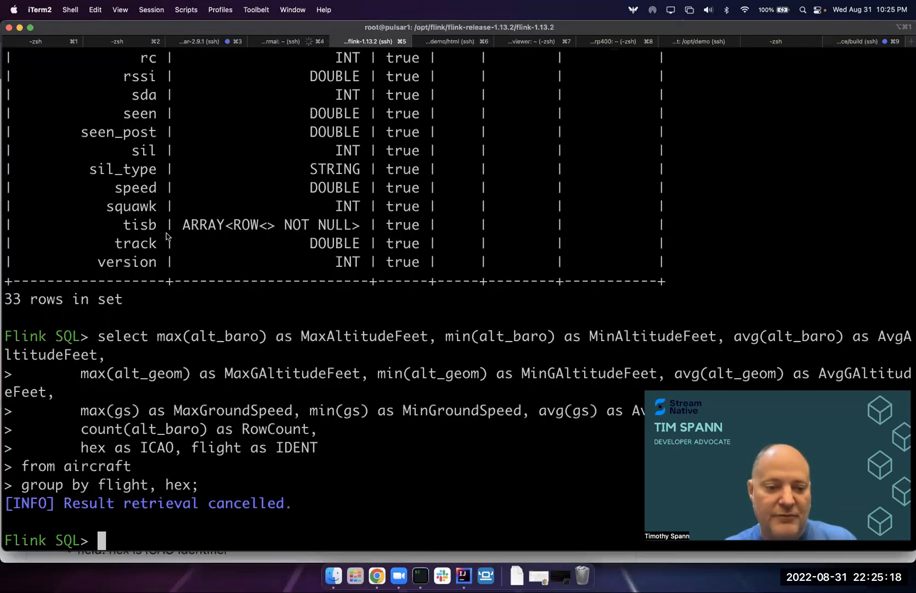
# List the aircraft table's 33 columns with 'describe aircraft;'.
pyautogui.write('describe aircraft;')
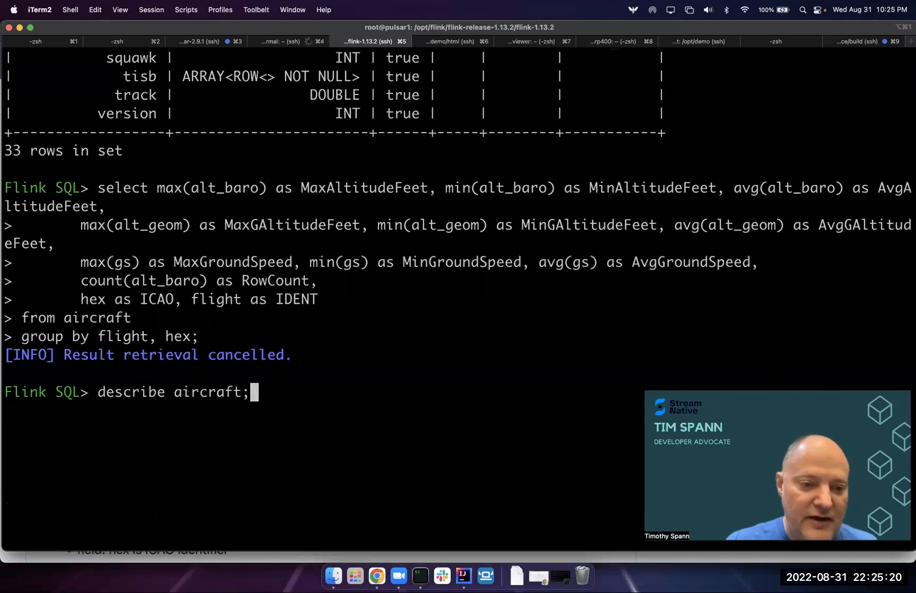
pyautogui.press('Return')
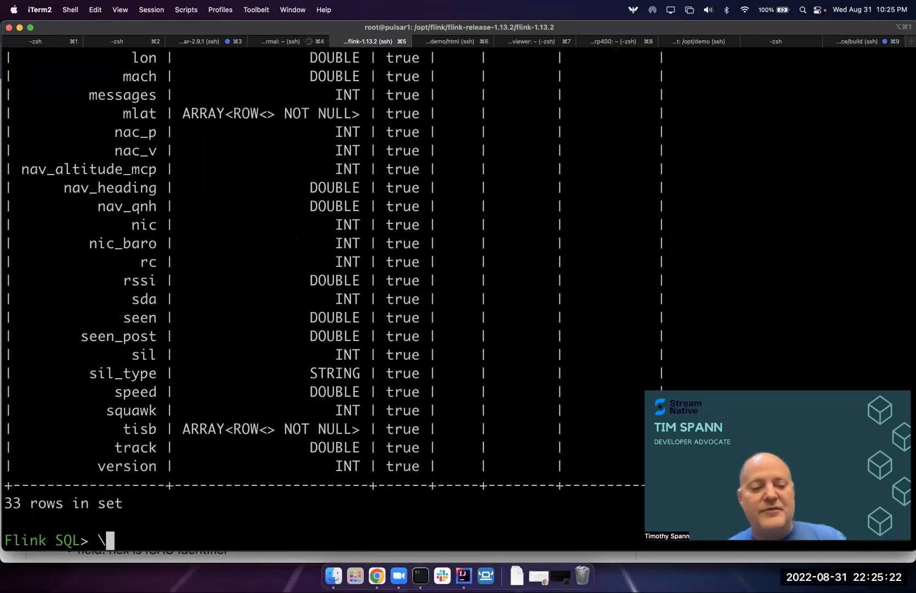
pyautogui.scroll(3)
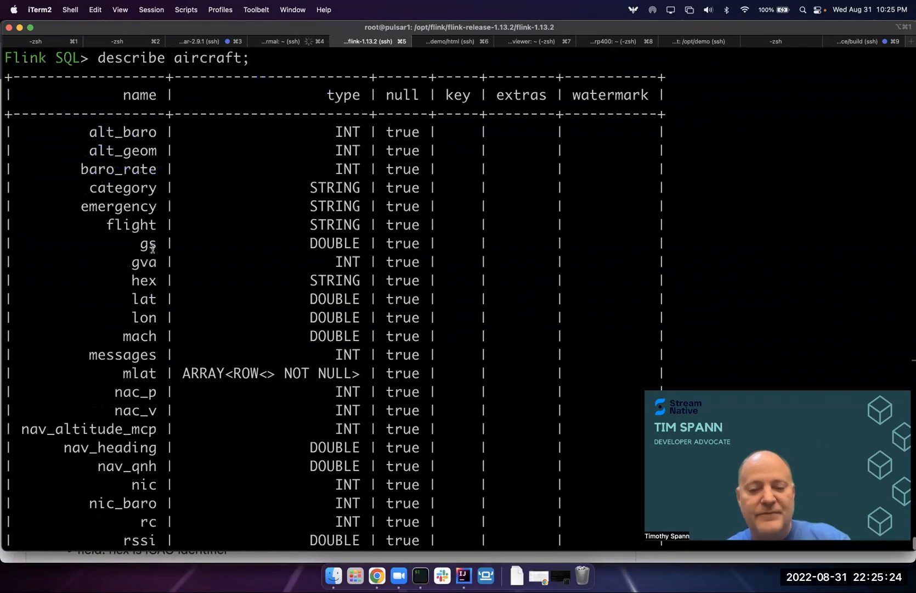
pyautogui.scroll(-3)
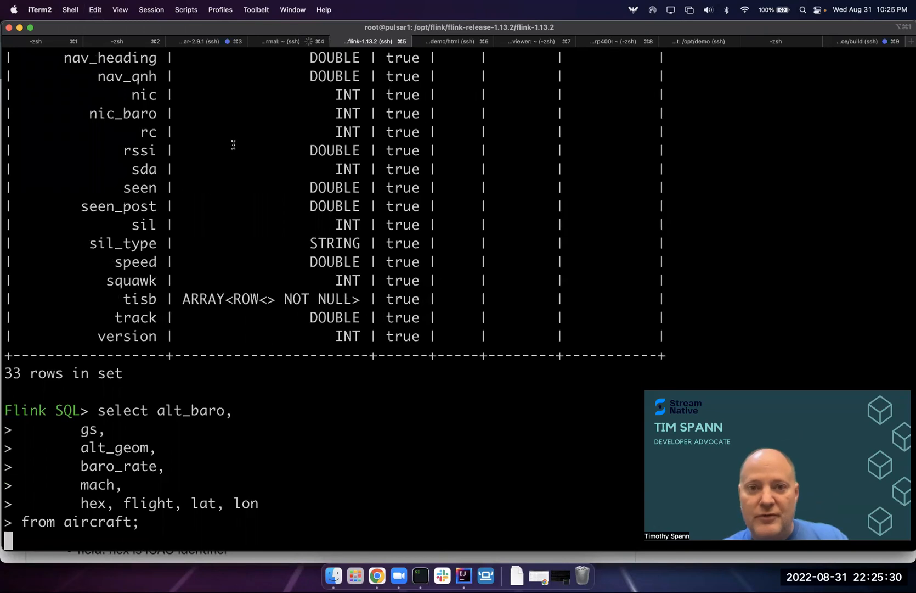
# Check the aircraft sender session, the README sample queries and the live SkyAware map.
pyautogui.click(286, 41)
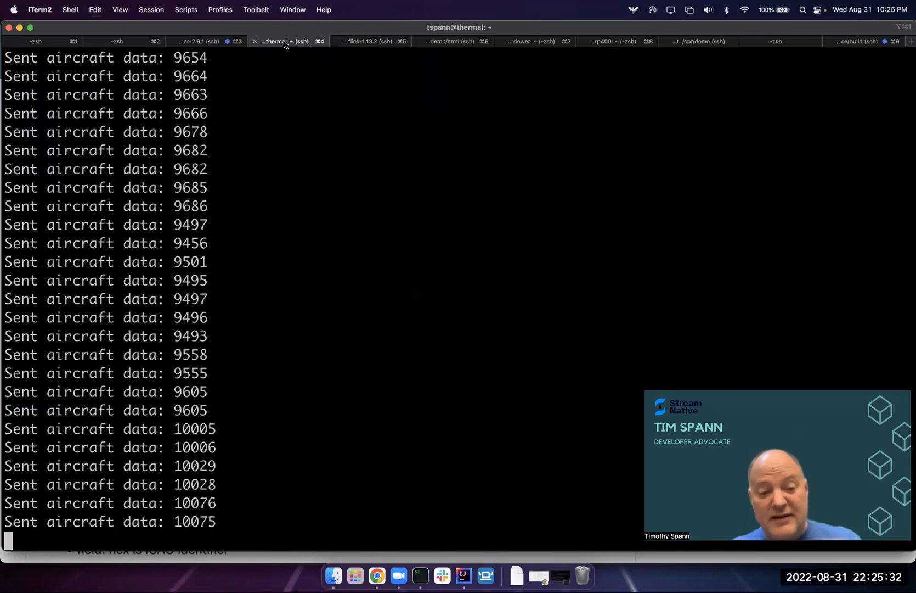
pyautogui.click(377, 577)
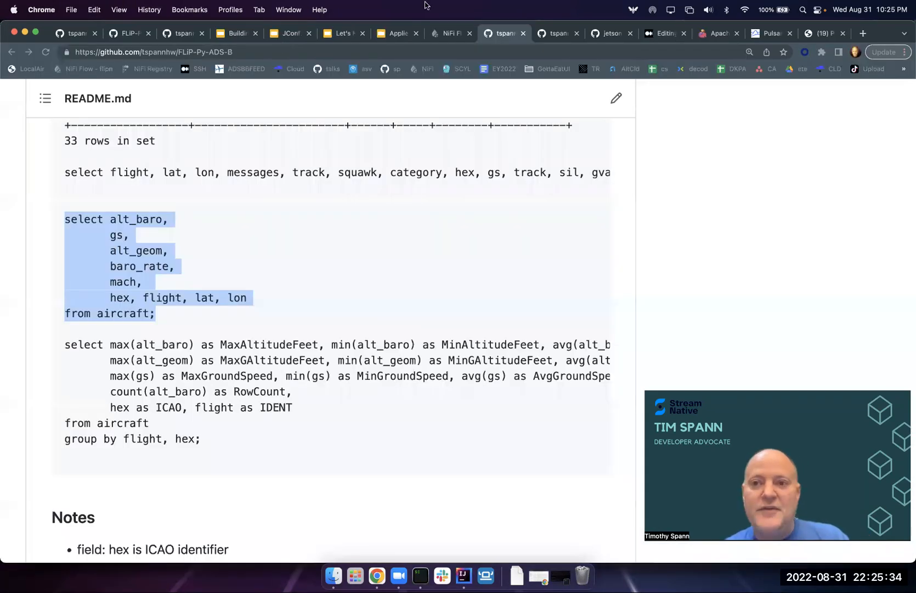
pyautogui.click(825, 34)
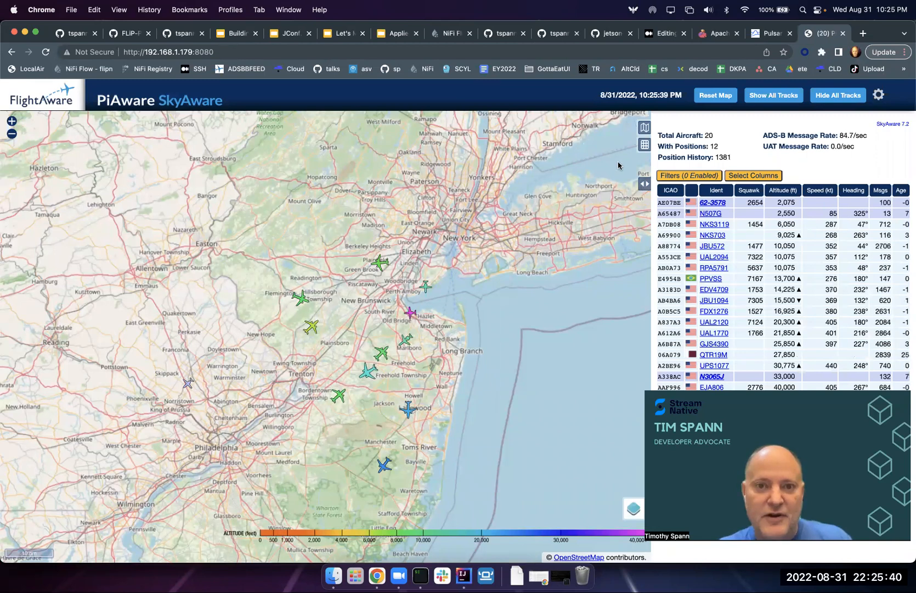
pyautogui.click(420, 576)
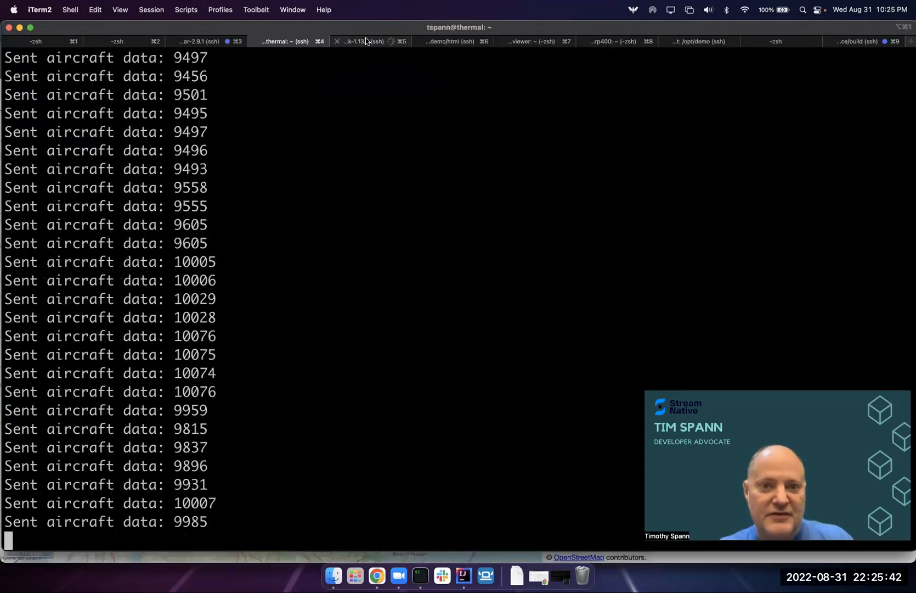
pyautogui.click(367, 42)
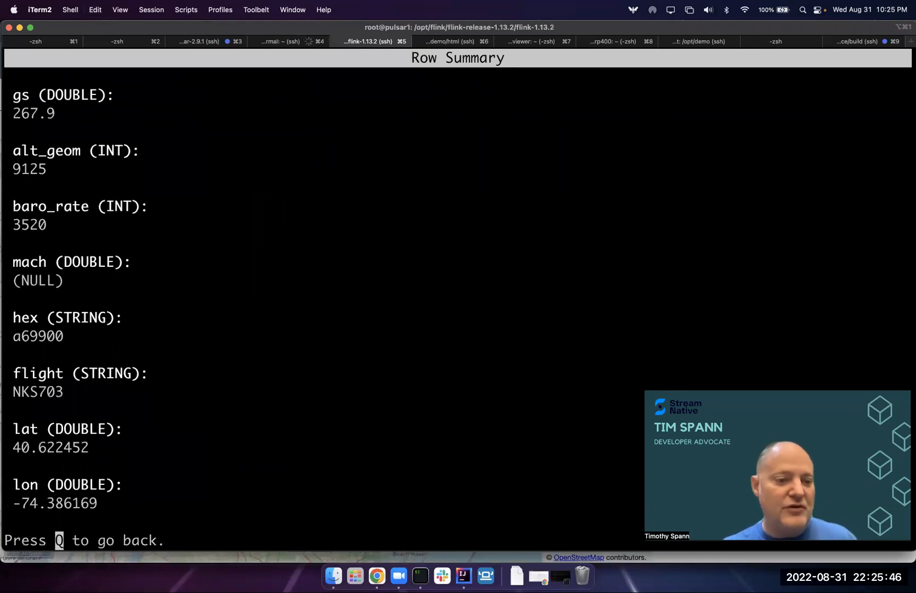
pyautogui.scroll(3)
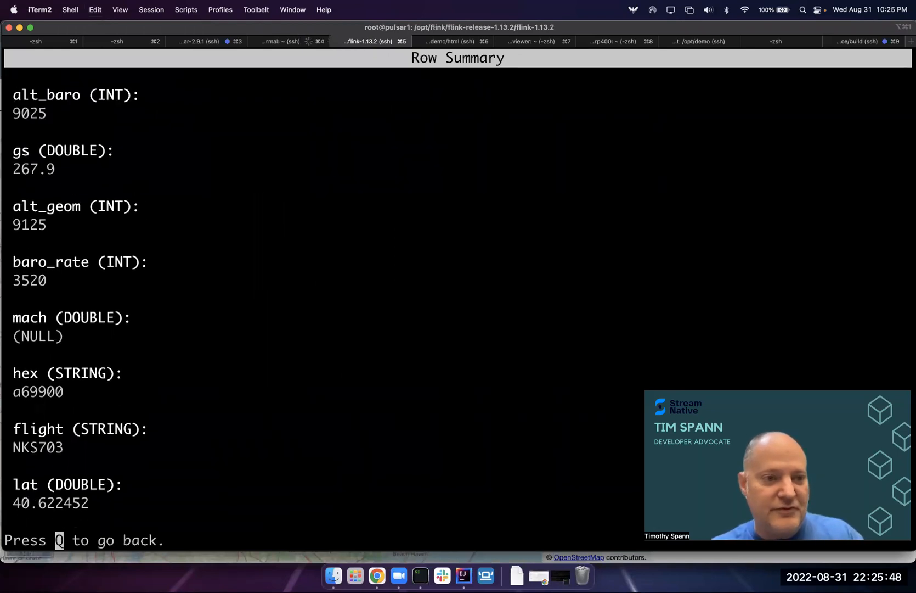
pyautogui.press('q')
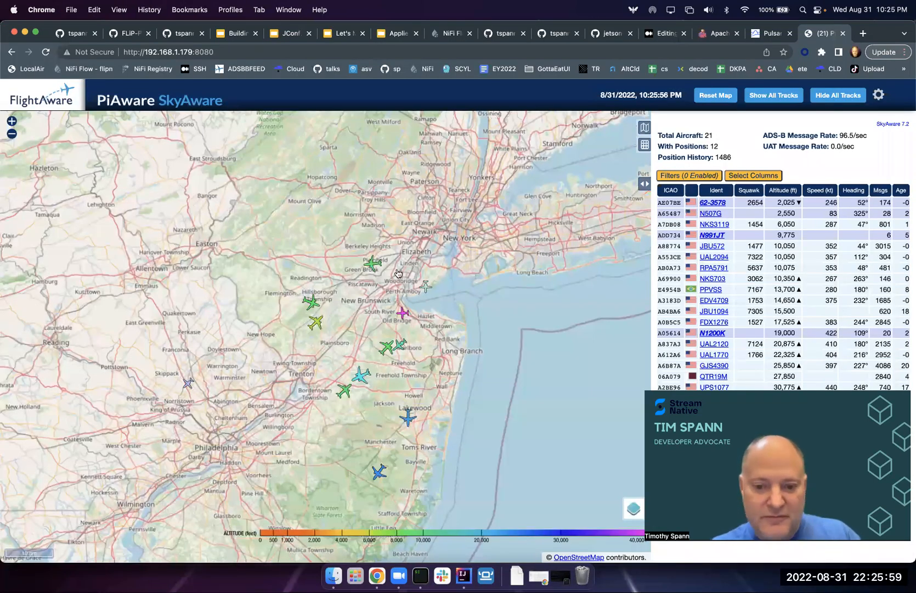
# Inspect the running collect job's source operator in the Flink Dashboard.
pyautogui.click(718, 33)
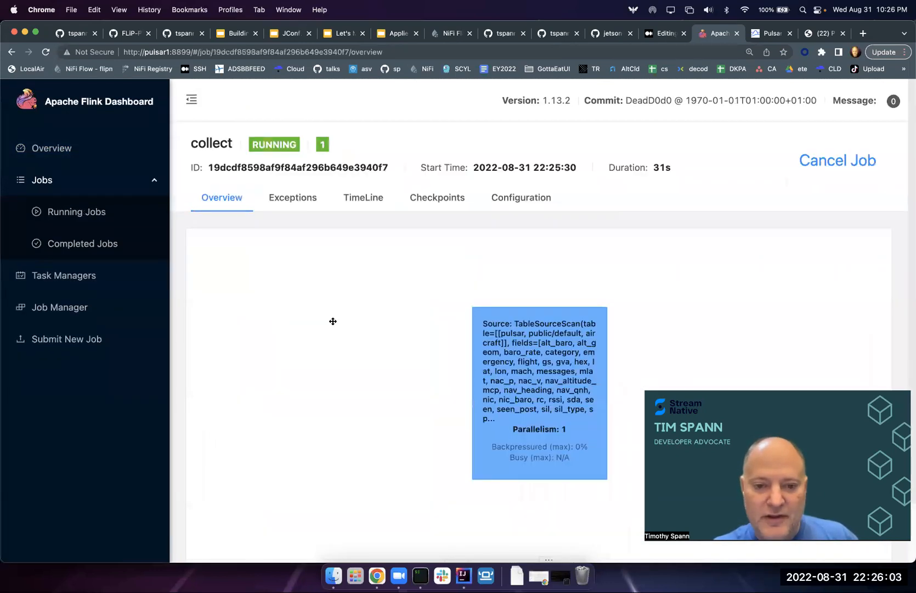
pyautogui.click(539, 392)
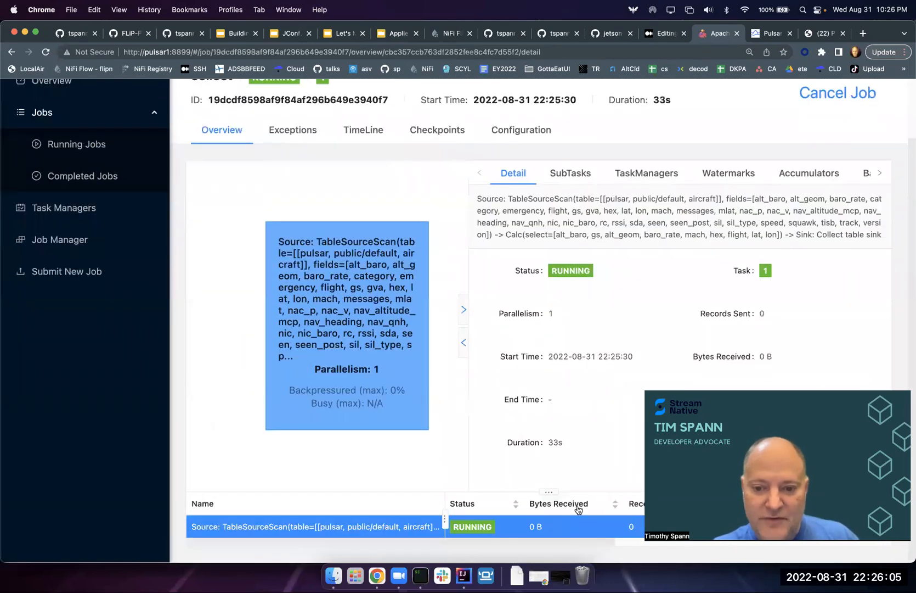
pyautogui.scroll(3)
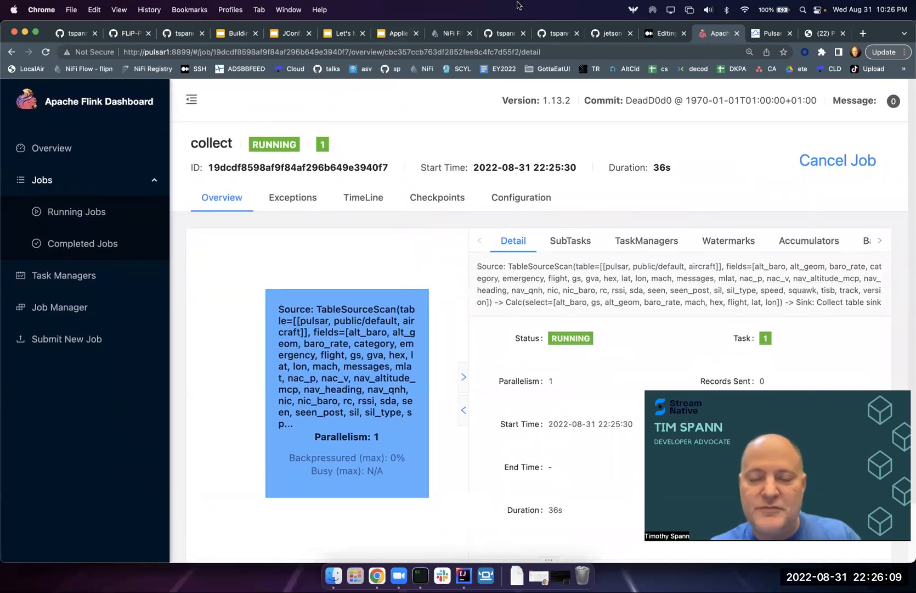
# Cancel the select query's result retrieval in iTerm2 with Q.
pyautogui.click(420, 576)
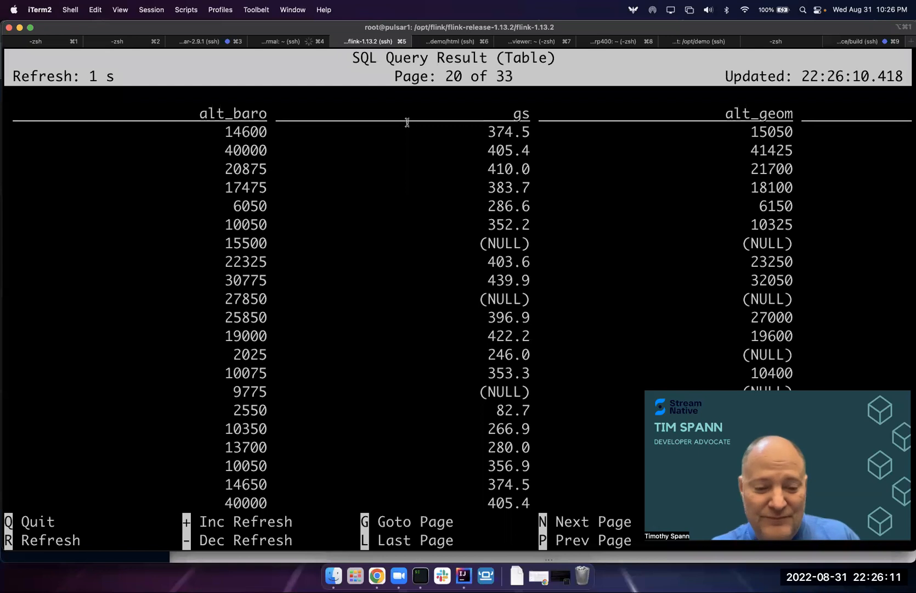
pyautogui.press('q')
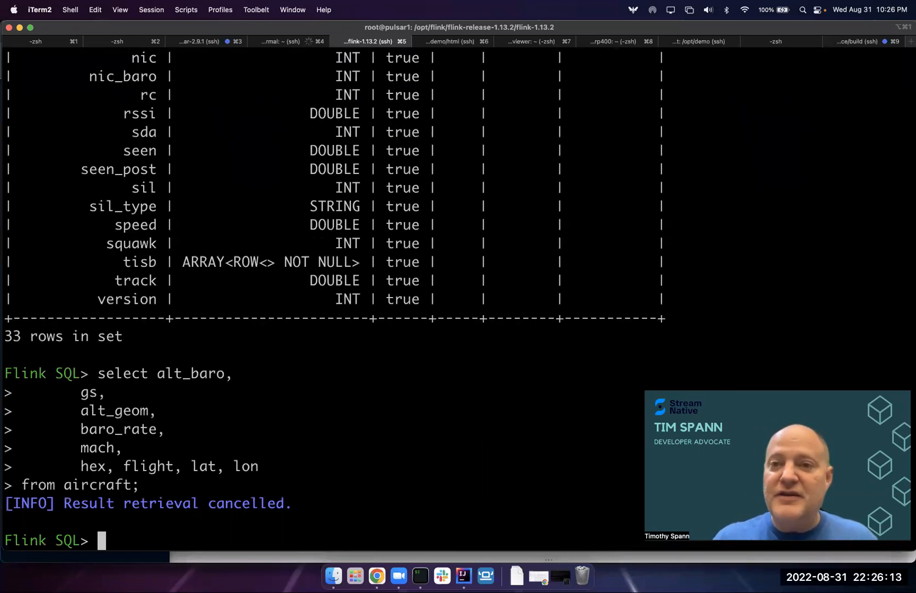
pyautogui.click(286, 42)
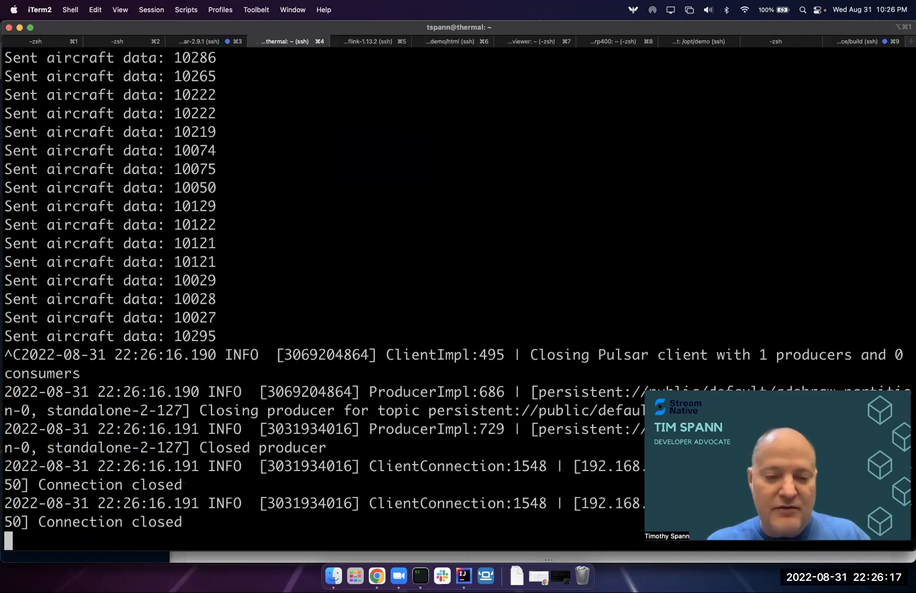
# Print adsbrun.sh with cat, then page through cloudadsb.py with more.
pyautogui.write('cat ad')
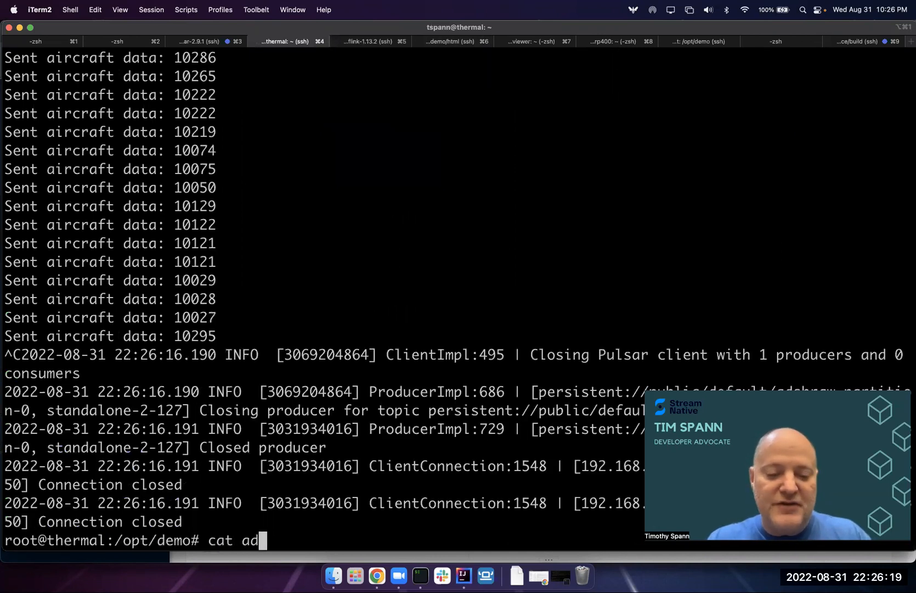
pyautogui.press('Return')
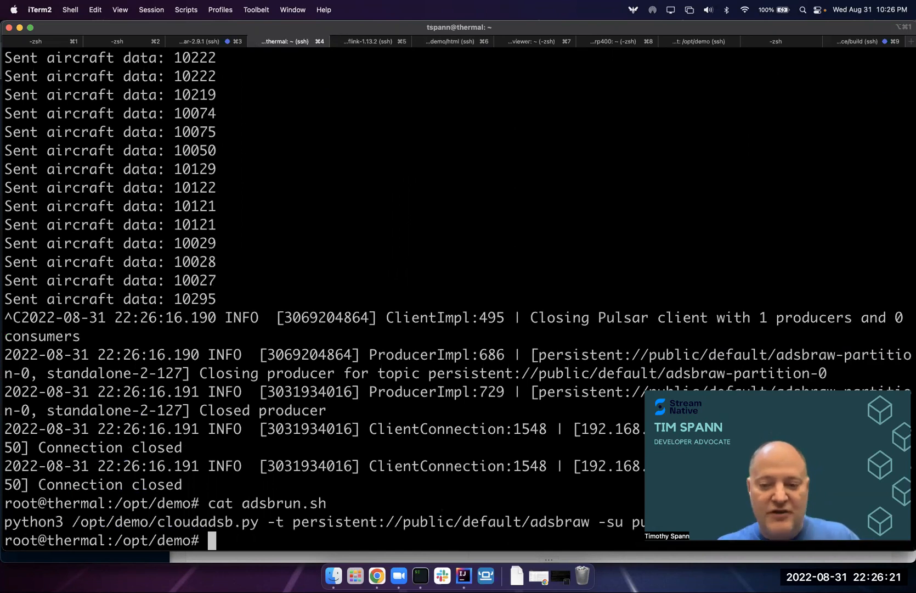
pyautogui.moveTo(842, 295)
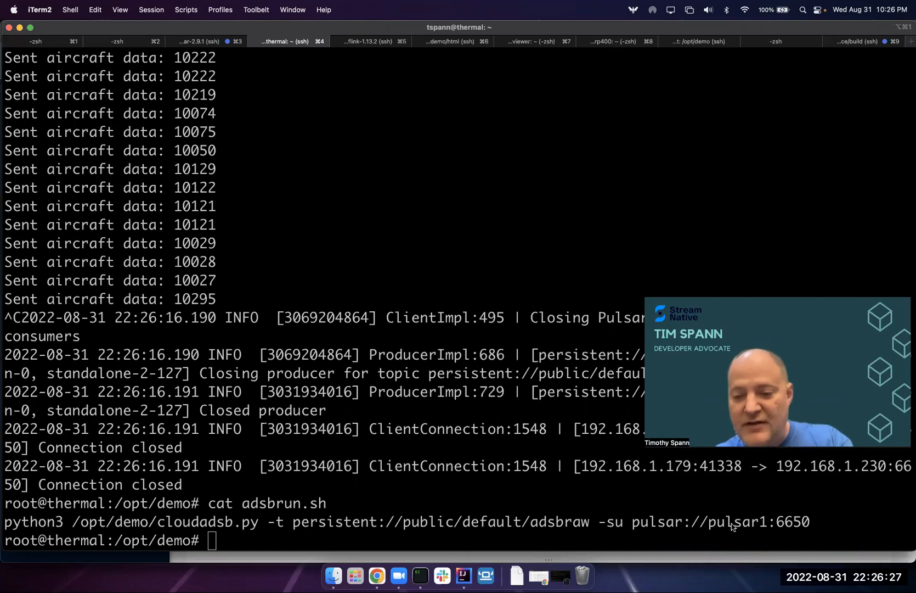
pyautogui.moveTo(321, 477)
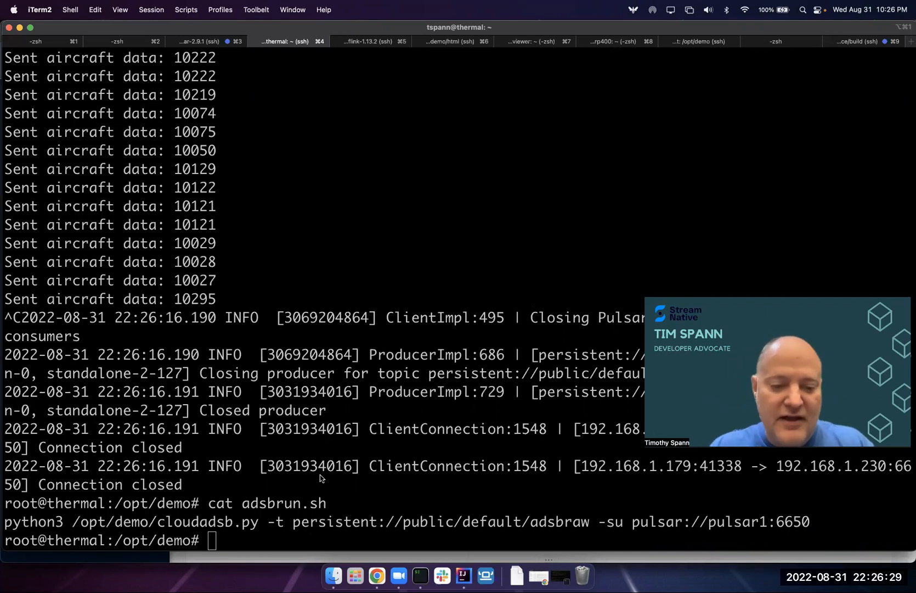
pyautogui.write('more cloudadsb.py')
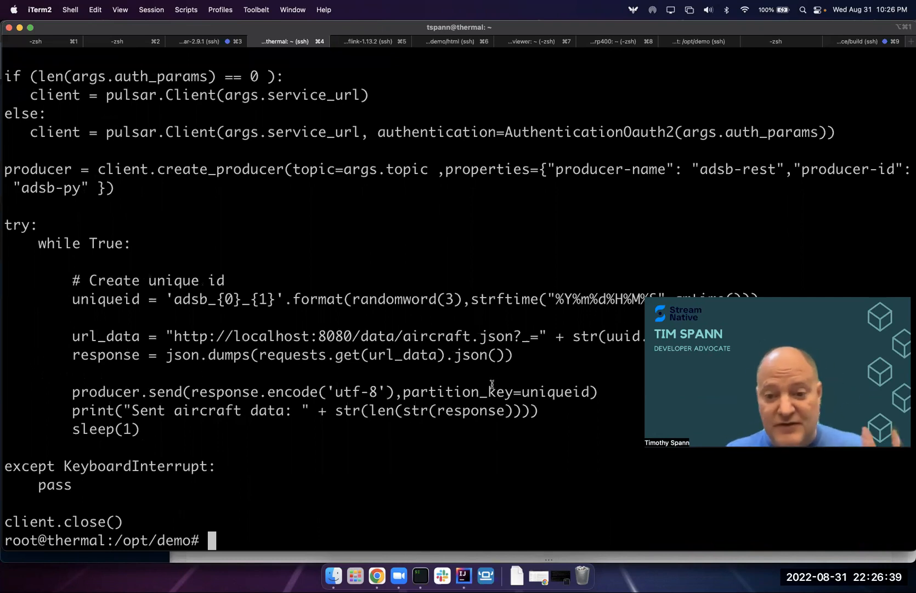
# Reload the Flink overview showing zero running and two canceled jobs, then view the aircraft topic.
pyautogui.click(377, 577)
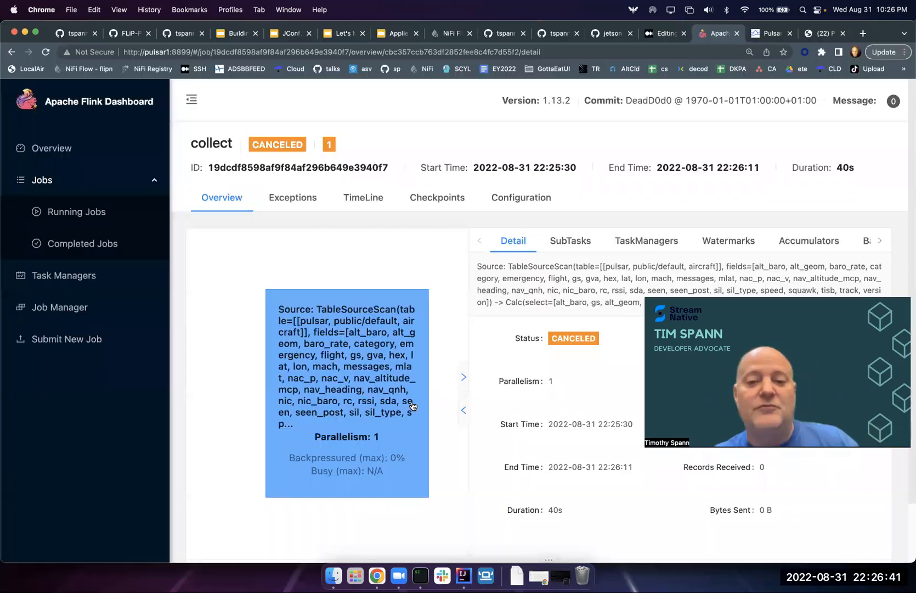
pyautogui.click(51, 147)
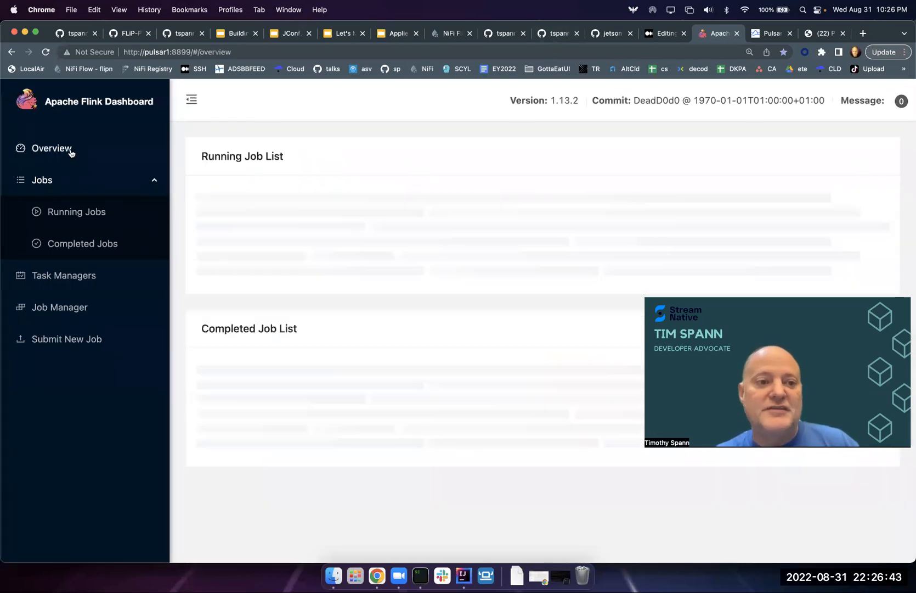
pyautogui.click(53, 148)
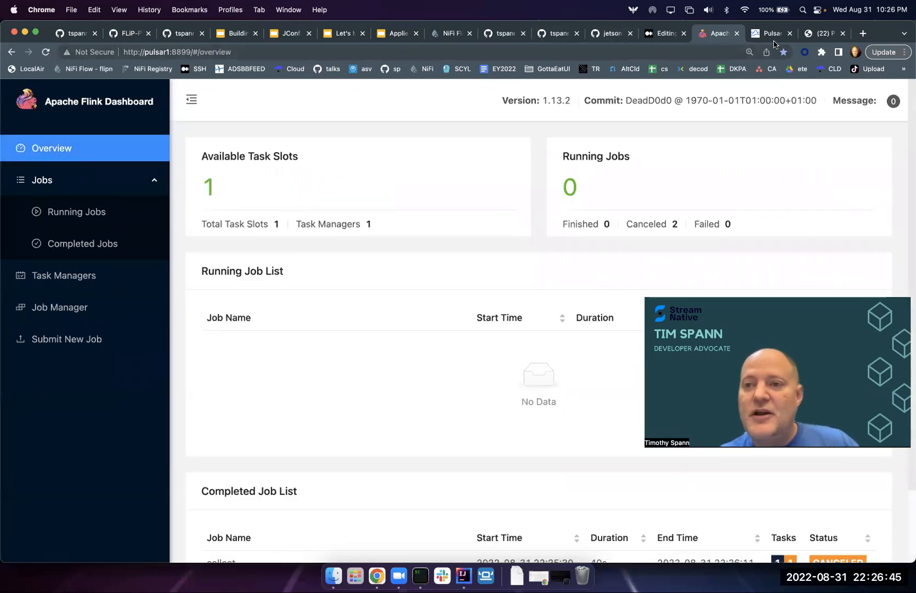
pyautogui.click(771, 34)
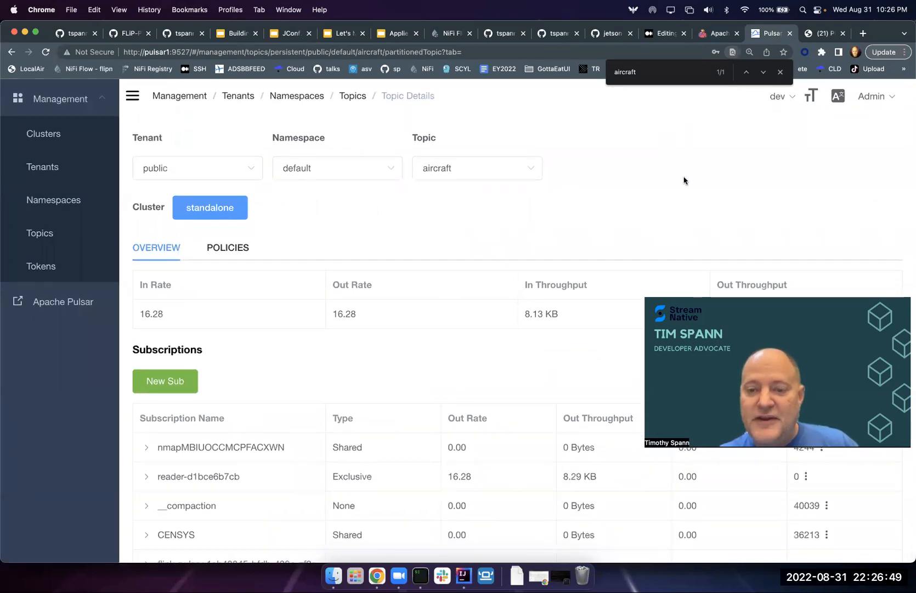
pyautogui.moveTo(491, 537)
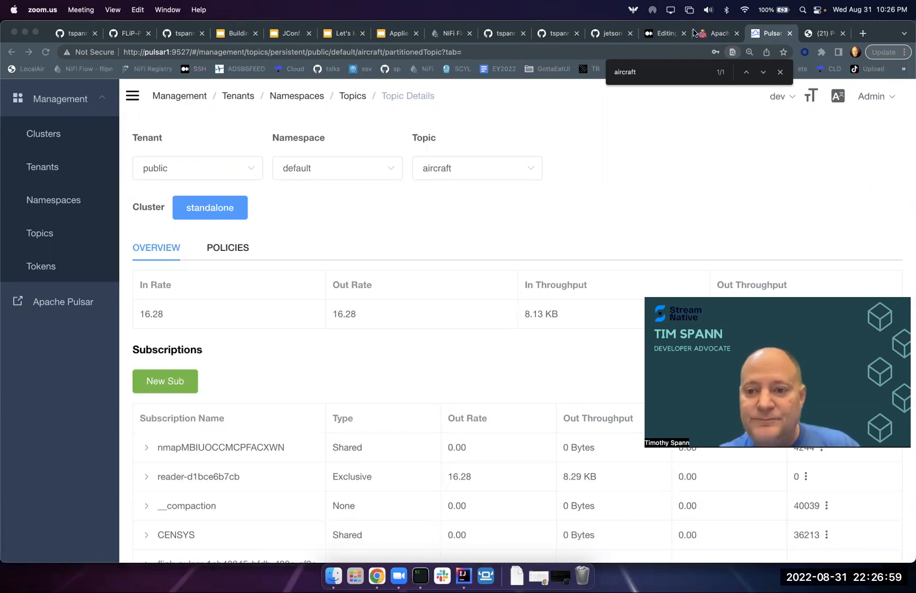
pyautogui.moveTo(695, 74)
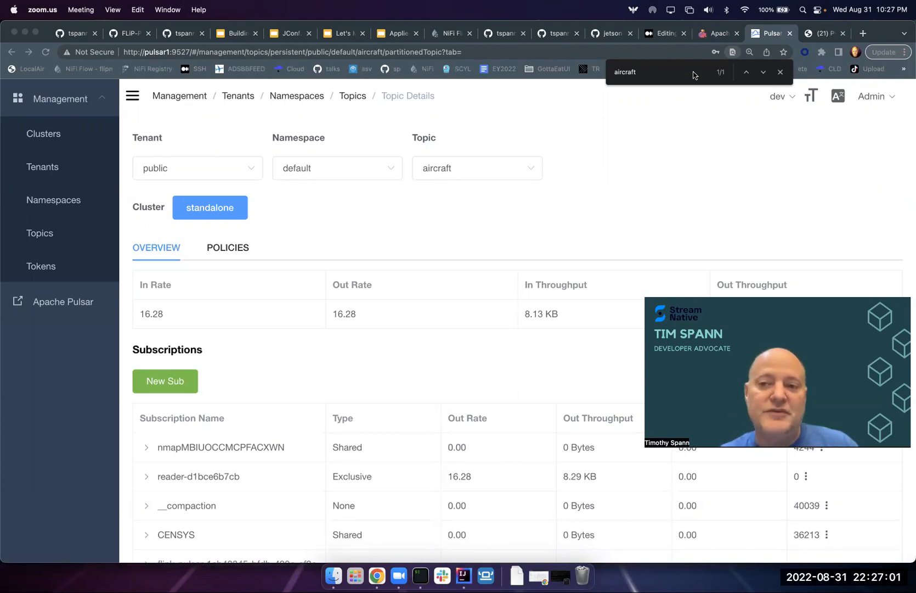